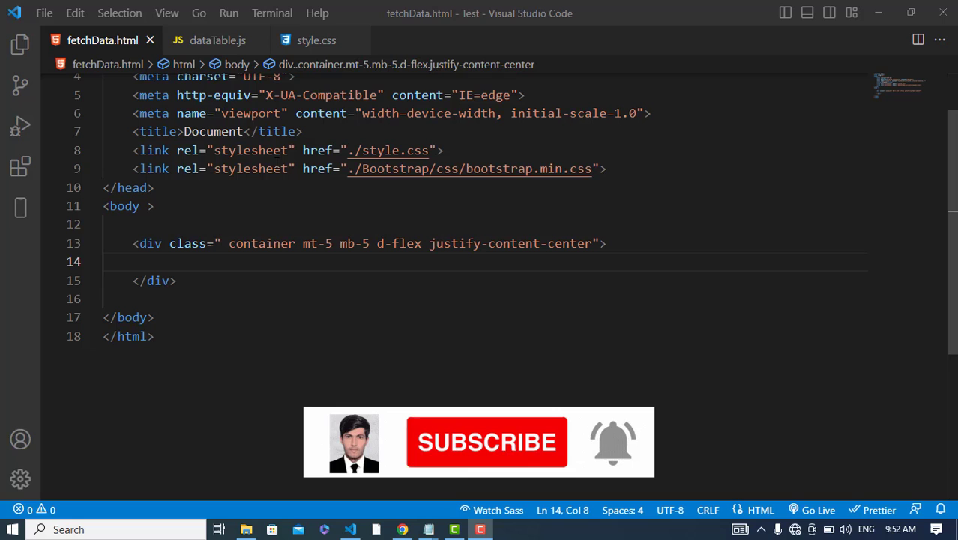
Review the dataTable.js records, then add a table with thead and tbody inside the container div
left_click(217, 39)
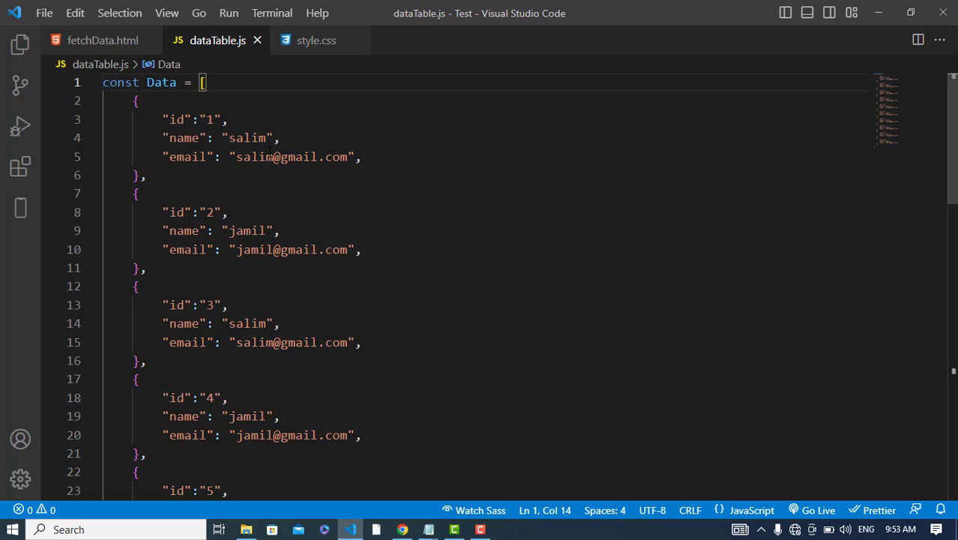
left_click(103, 40)
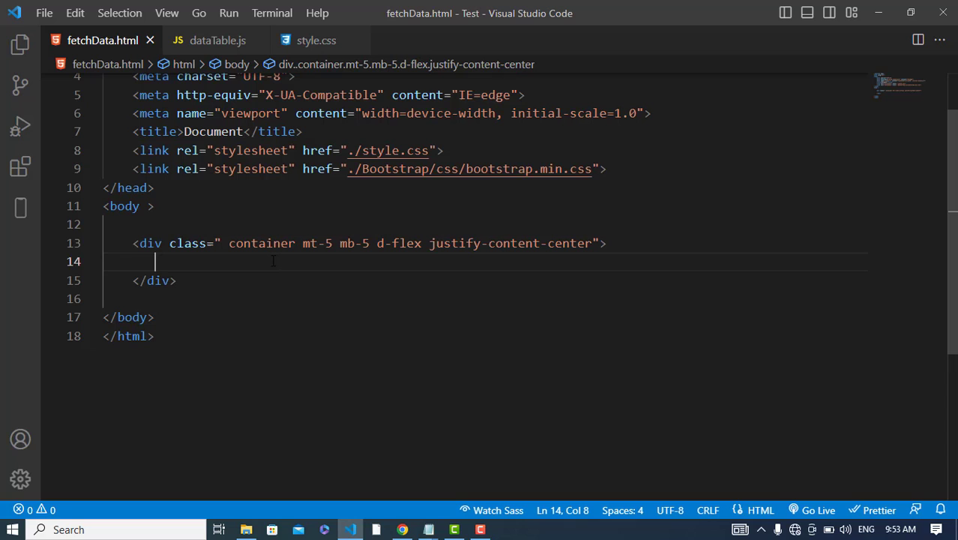
type("<ta")
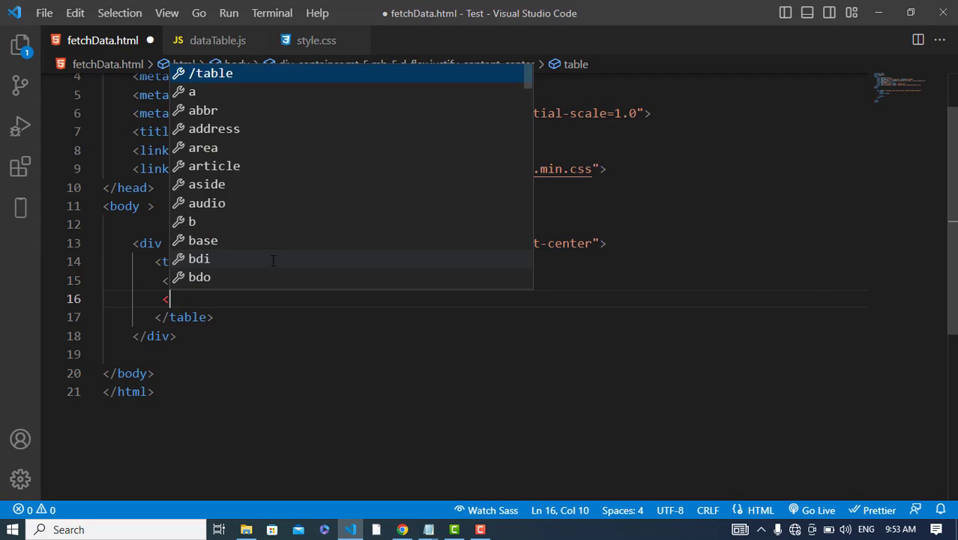
type("thead></thead>")
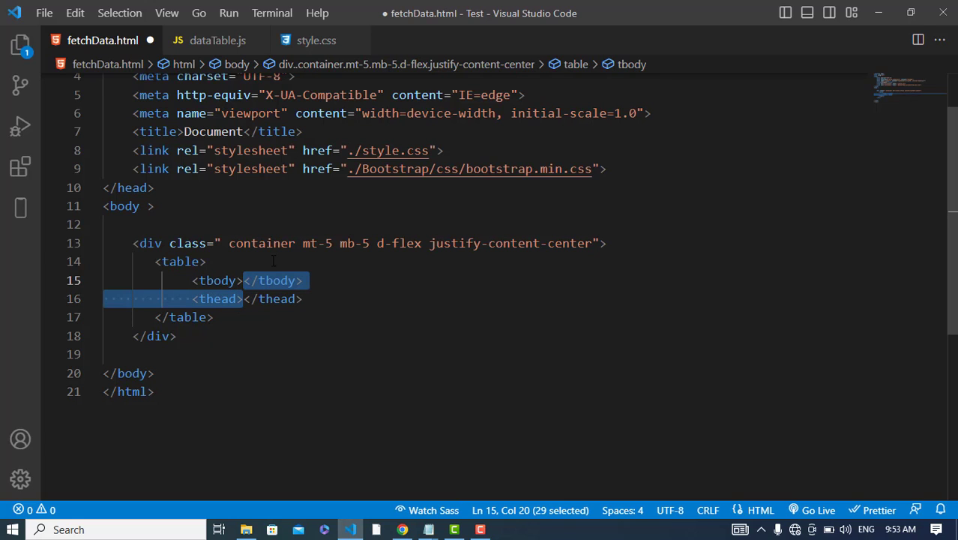
Add an empty <script> block below the container div
left_click(303, 281)
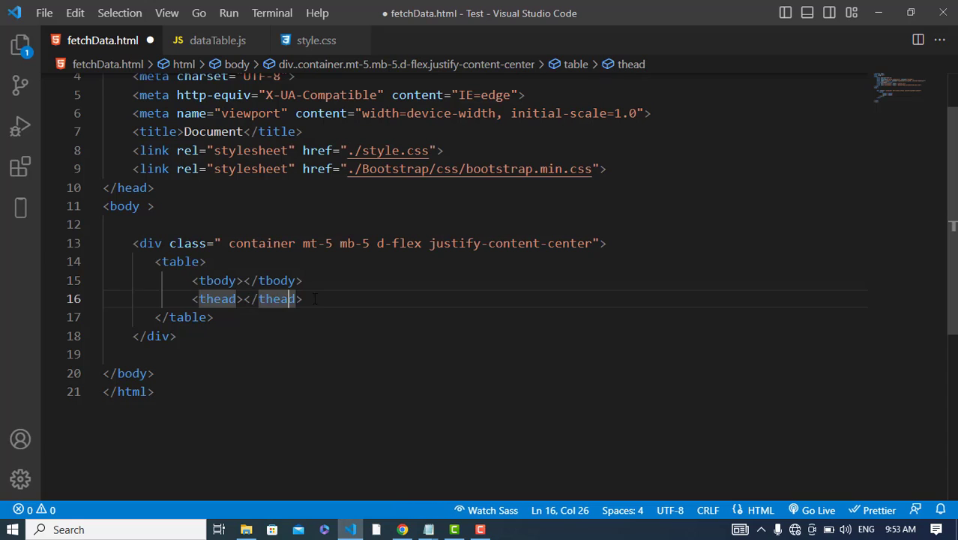
left_click(239, 298)
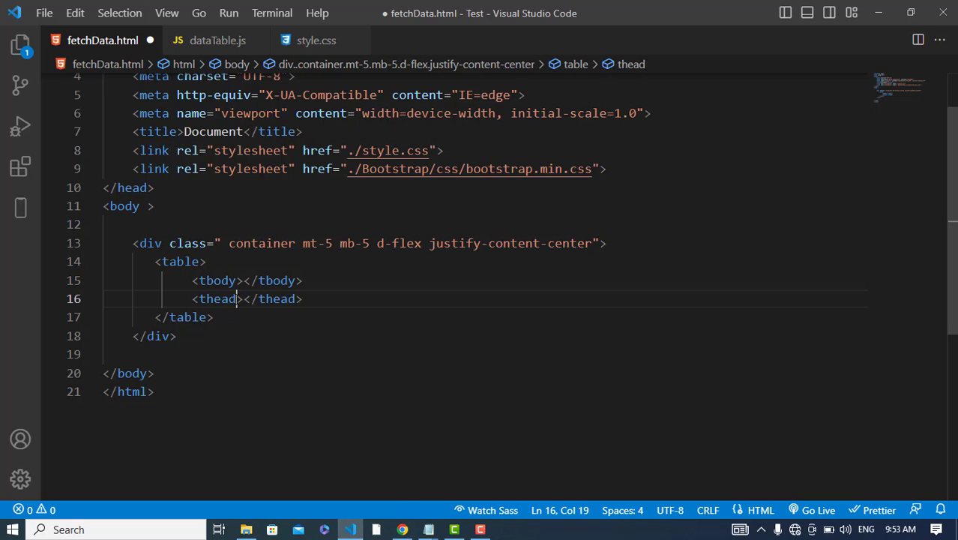
left_click(223, 336)
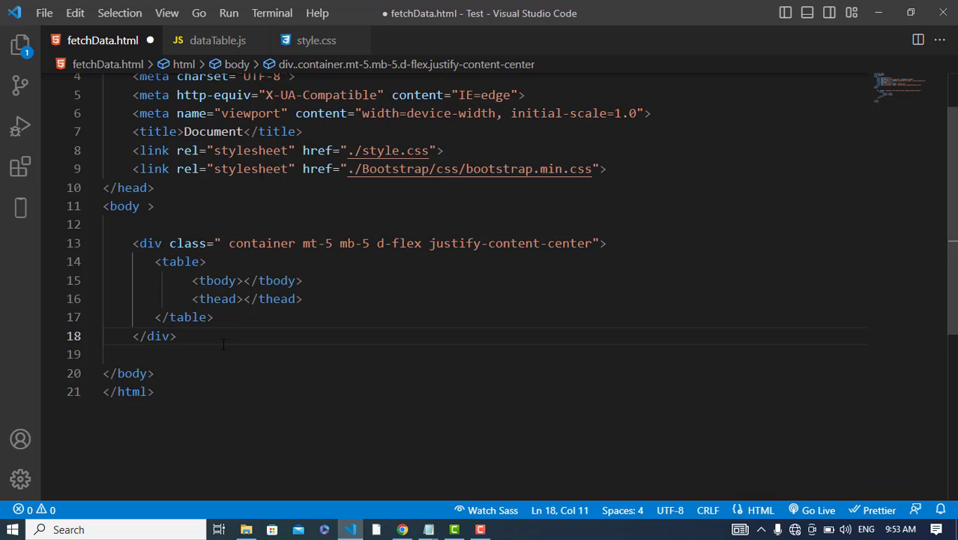
type("script>")
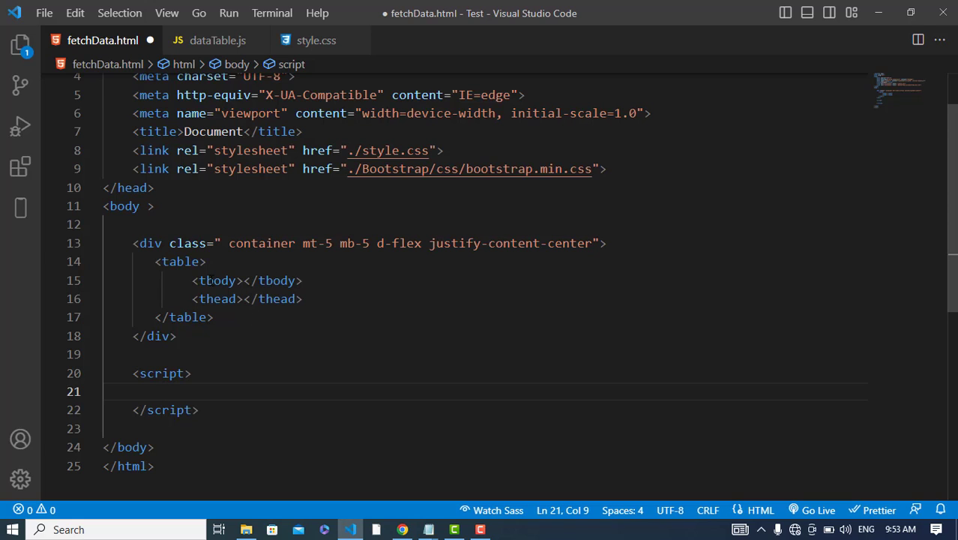
Move the thead section above tbody, then step into the empty script block
double_click(217, 280)
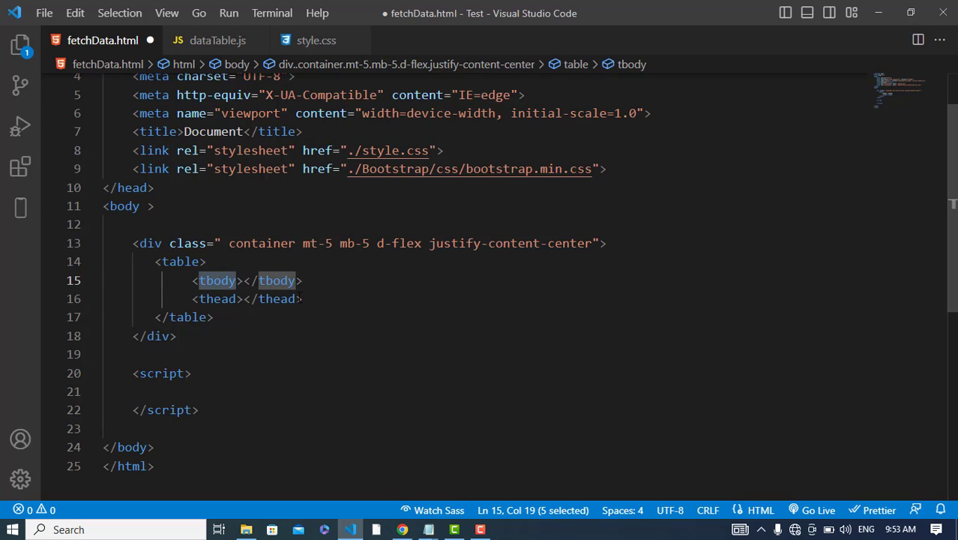
key("Delete")
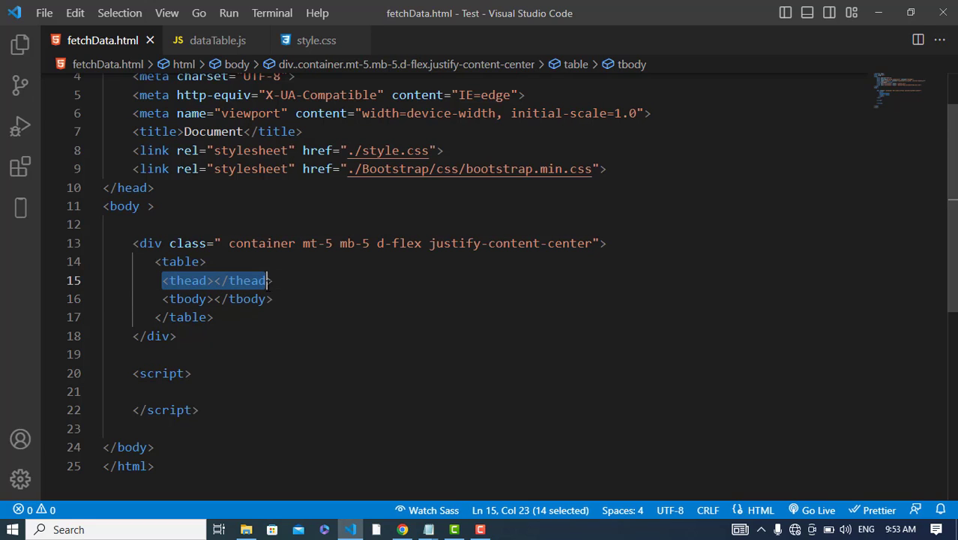
left_click(192, 374)
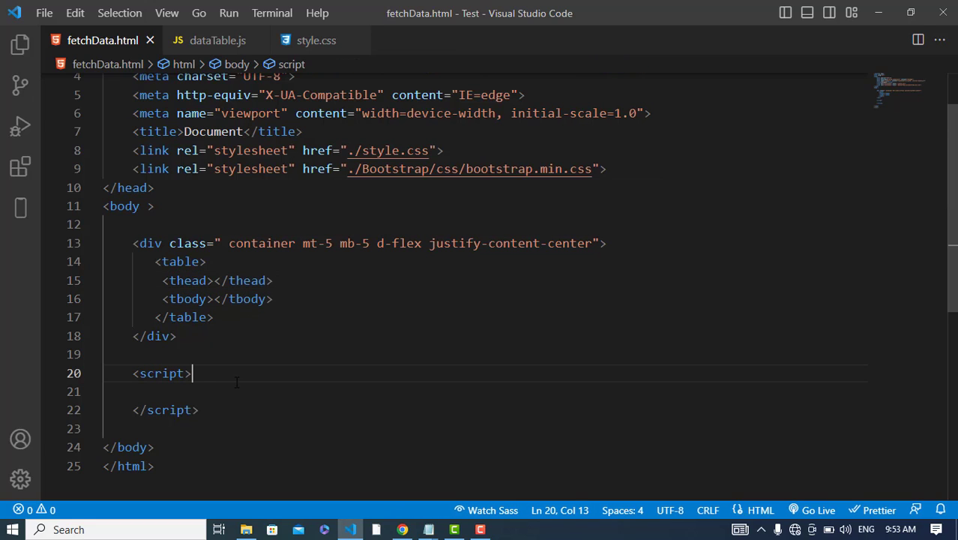
key("Return")
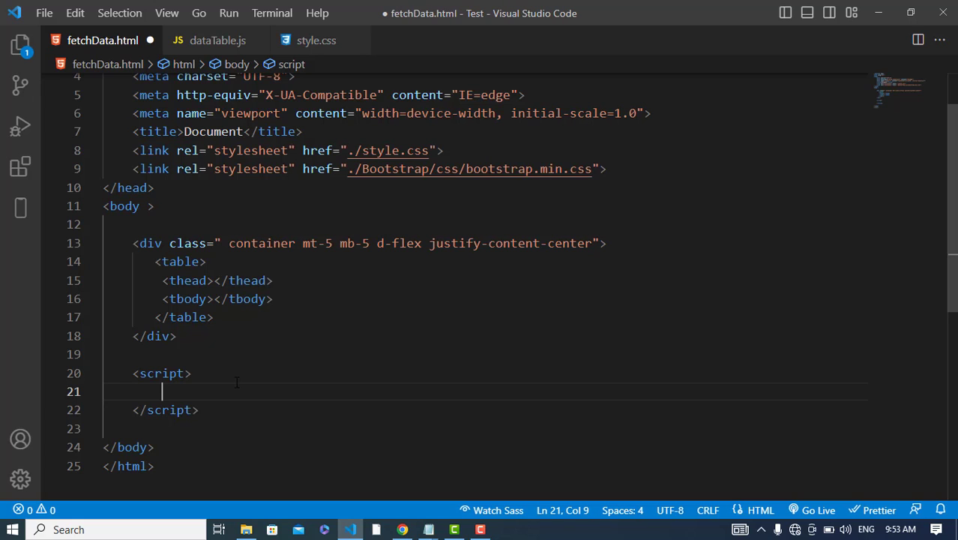
Declare function getTH() { } with an empty body inside the script block
type("ge")
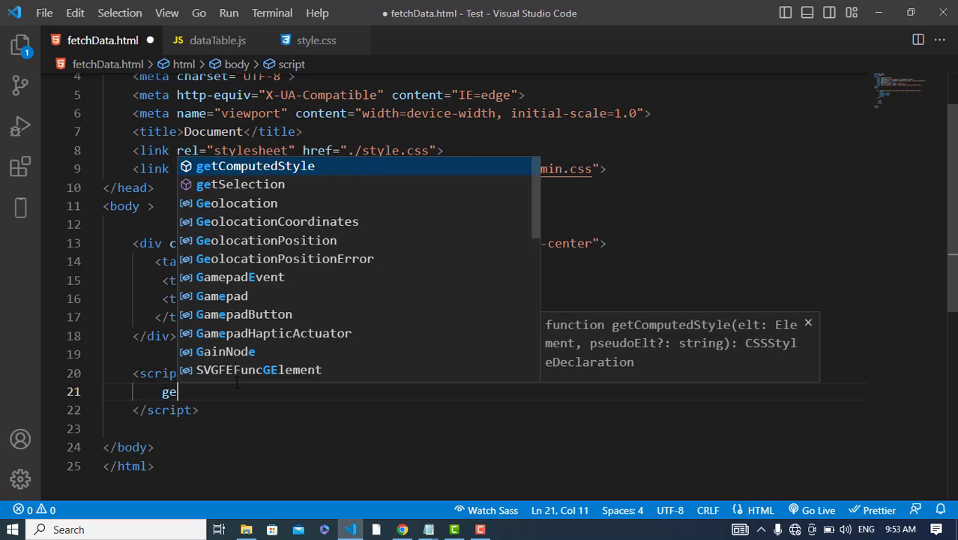
type("function")
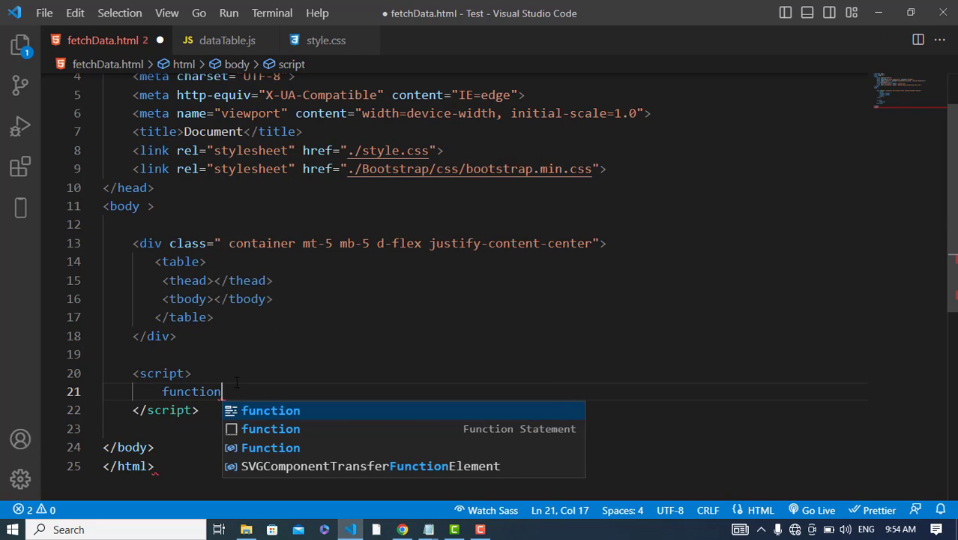
type("get")
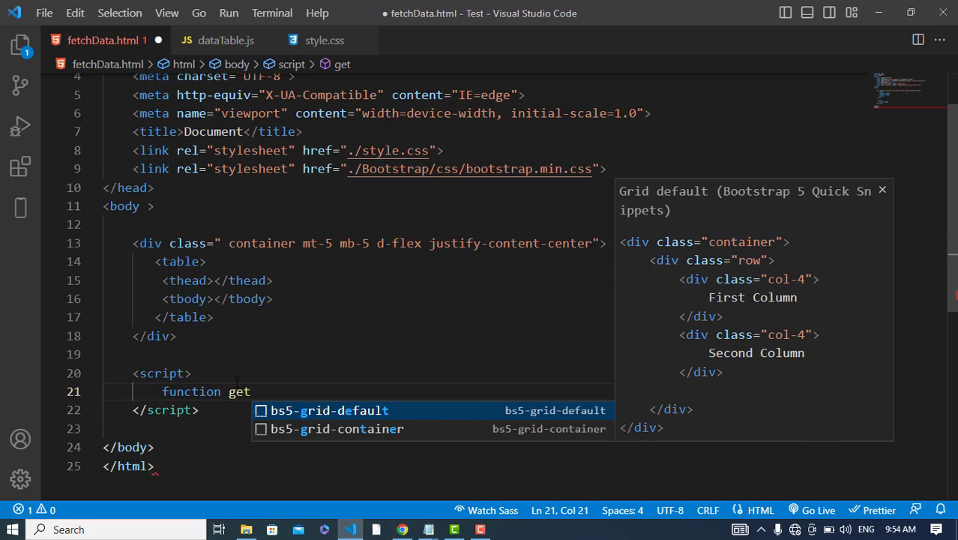
type("TH()")
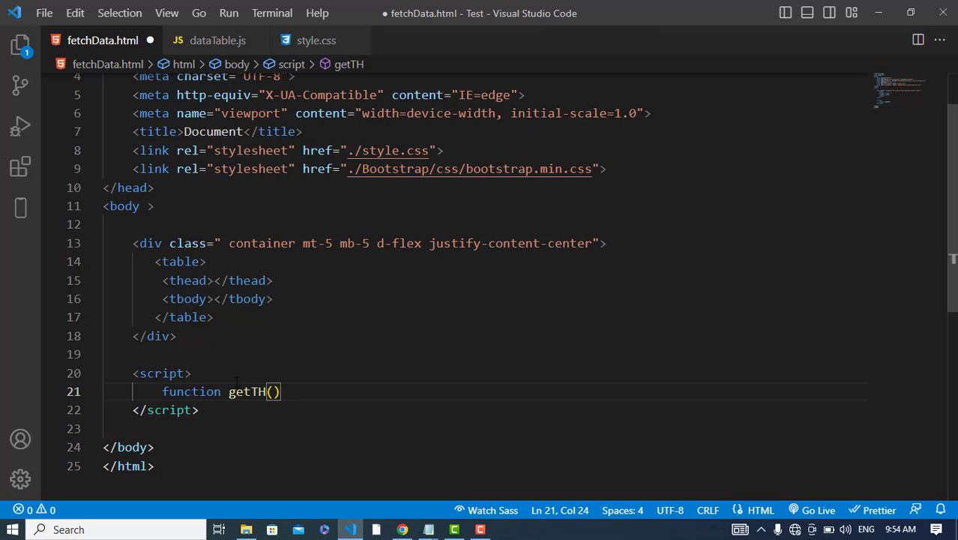
type("{")
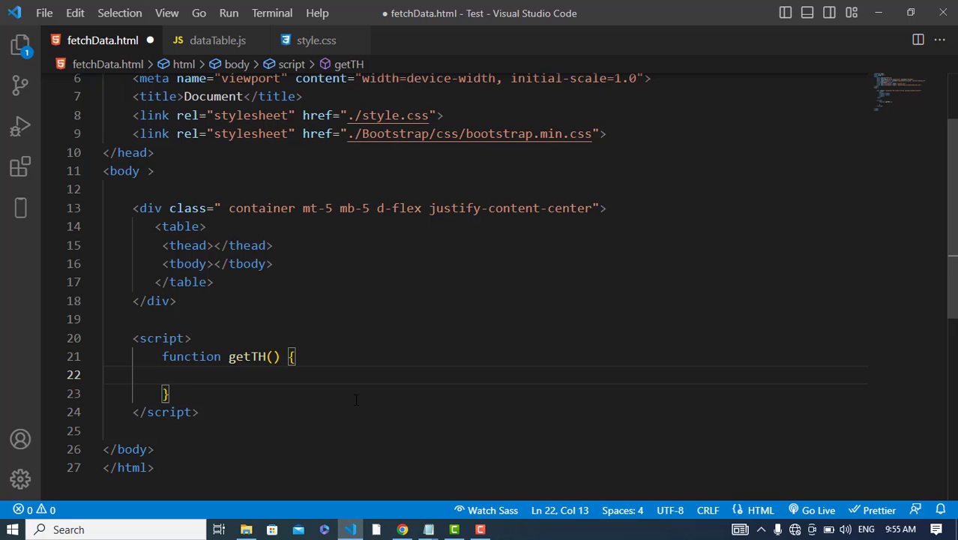
mouse_move(269, 279)
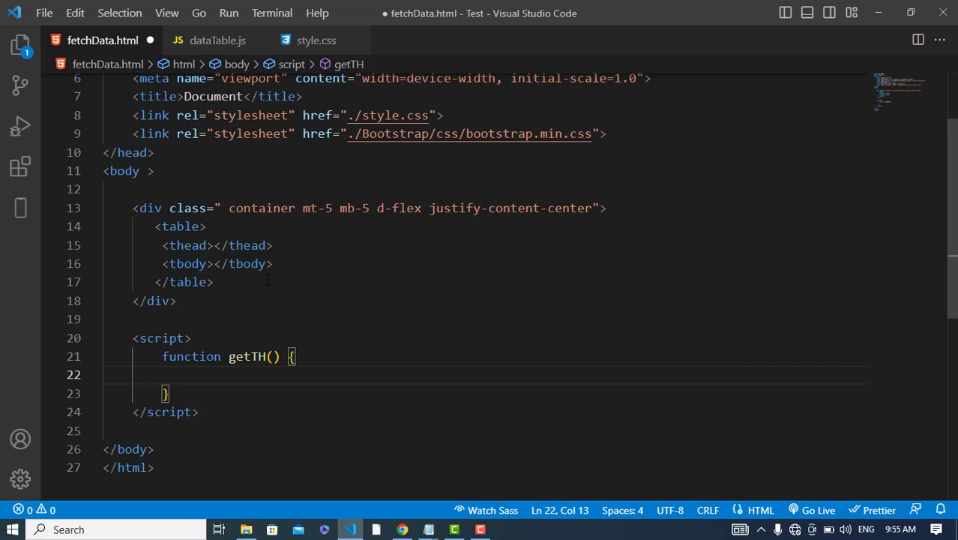
mouse_move(218, 41)
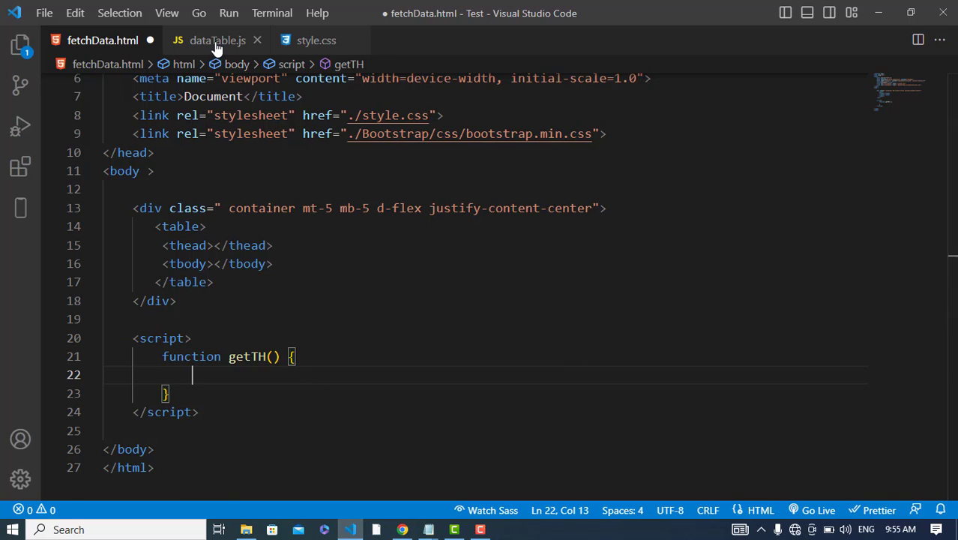
mouse_move(272, 333)
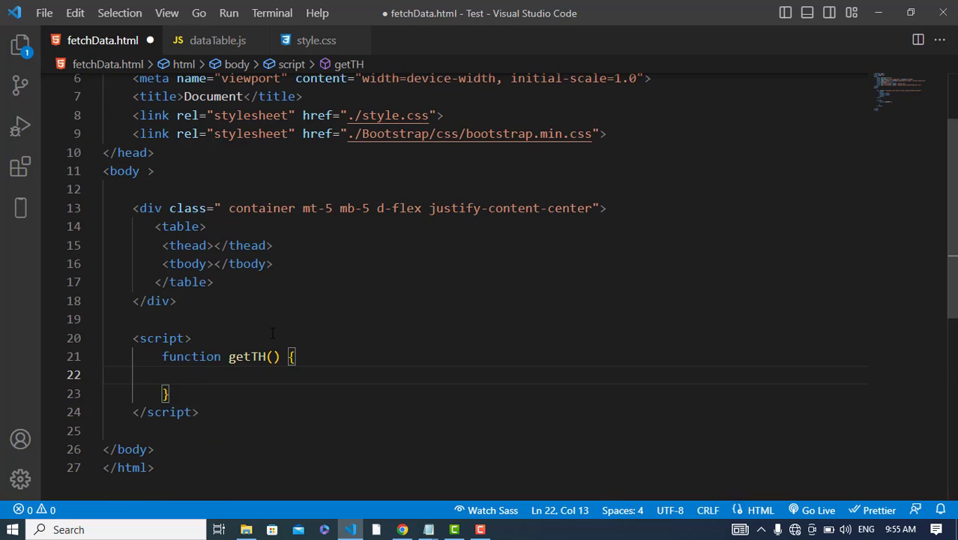
Add <script src="./dataTable.js"></script> above the inline getTH script
type("sr")
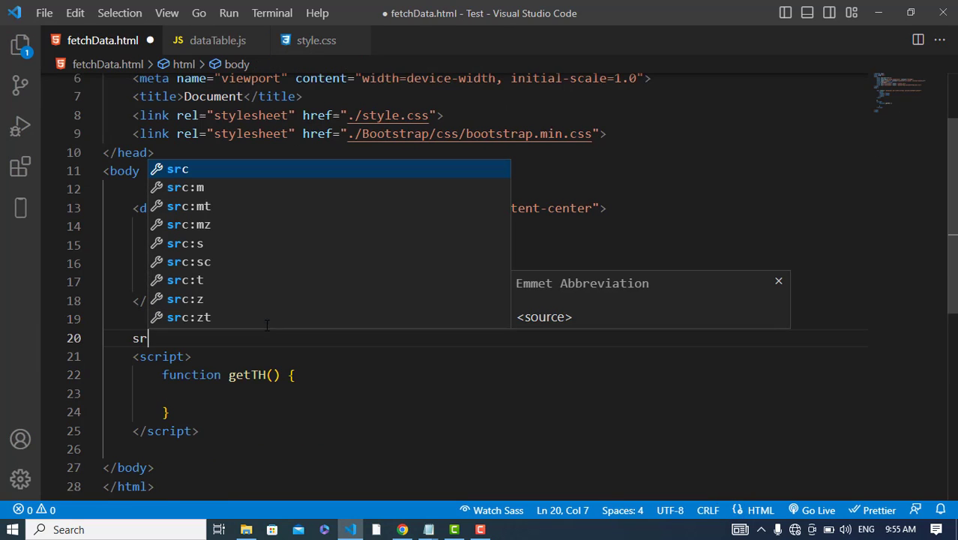
type("cript src=\"./\"></script>")
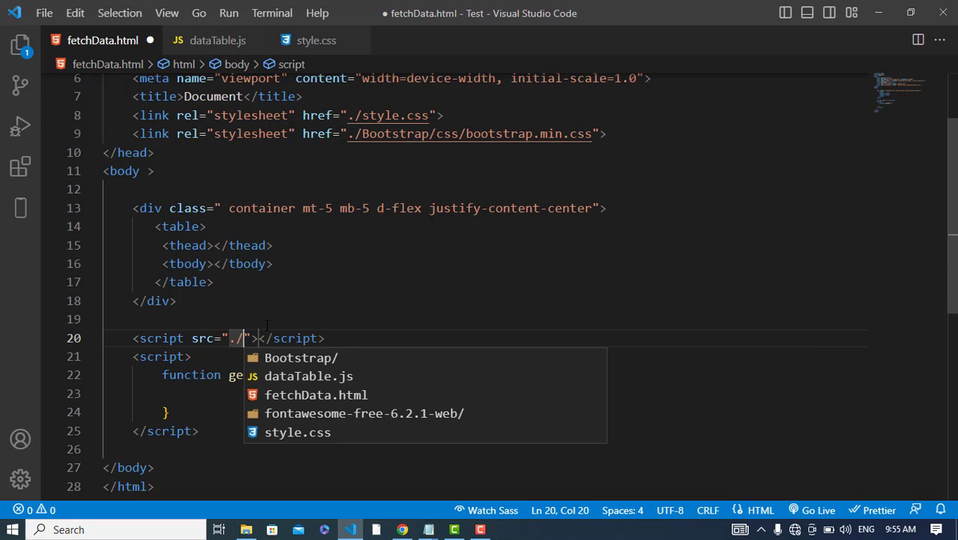
type("da")
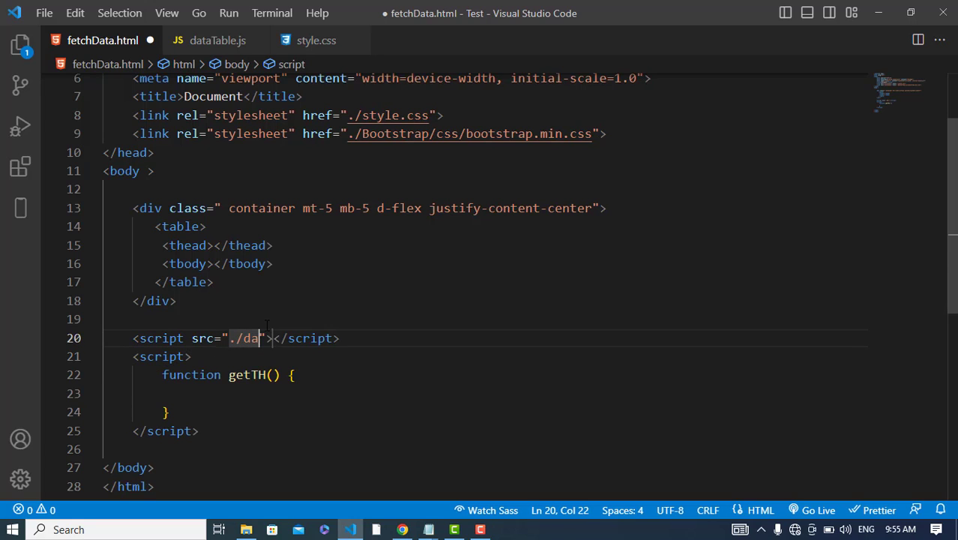
type("aTable.js")
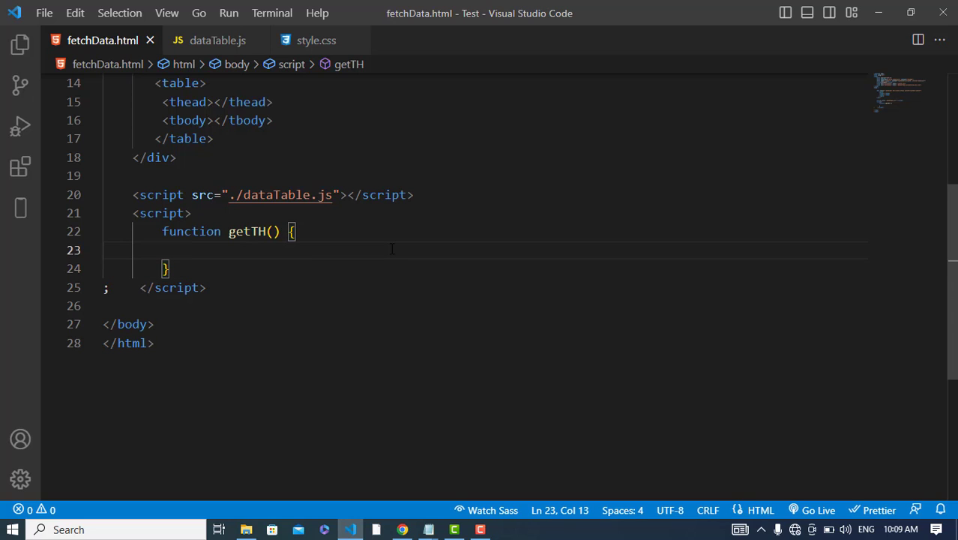
In getTH, declare column = Object.keys(Data[0]) and head = document.querySelector('thead')
type("const colulmn =")
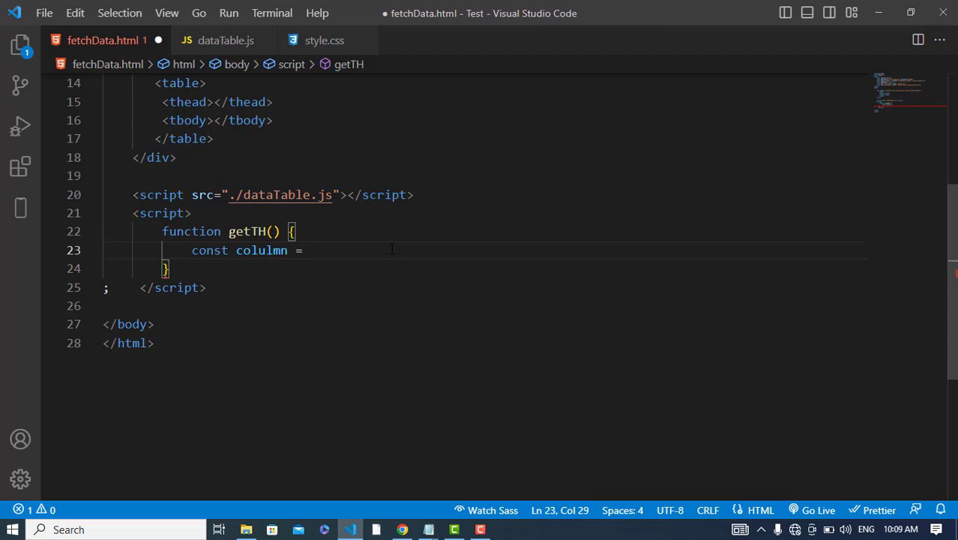
type("Object.keys(")
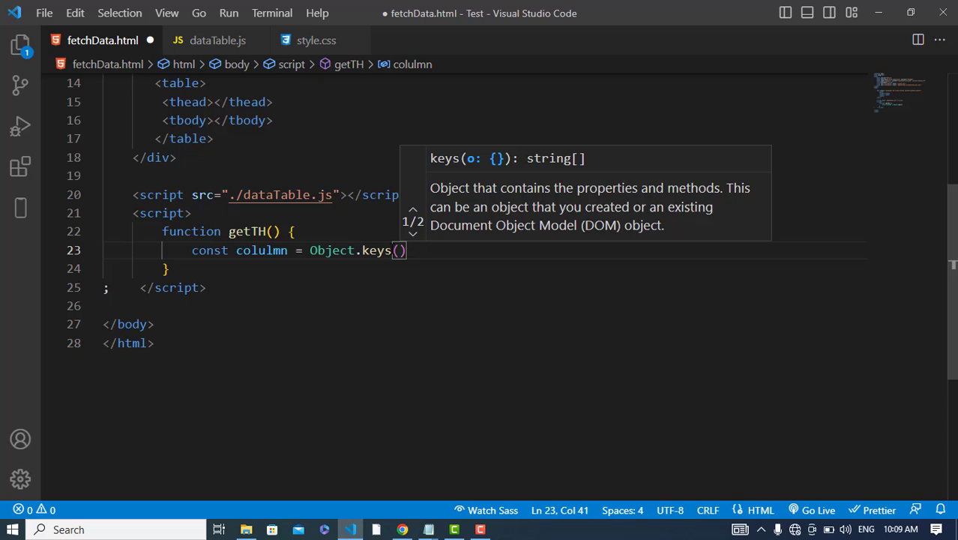
mouse_move(217, 39)
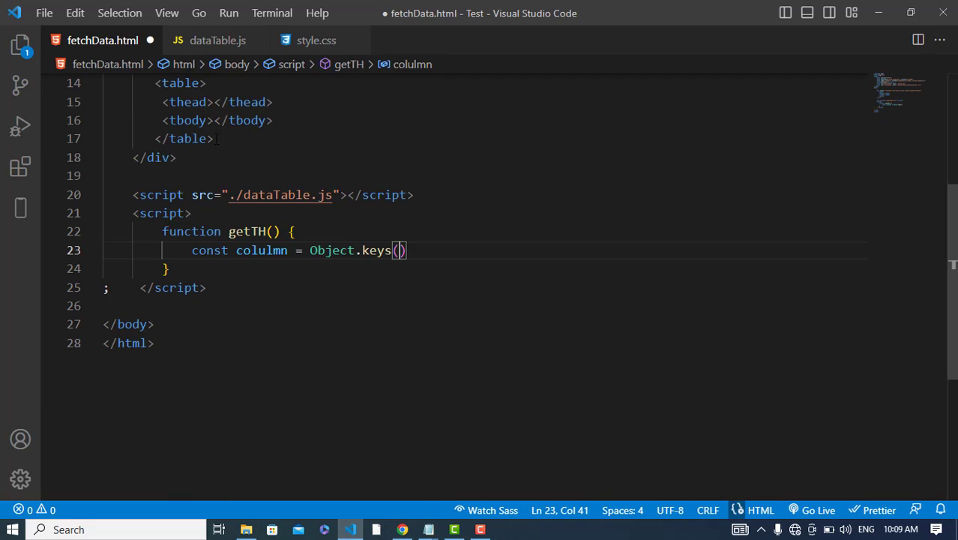
type("Data[0")
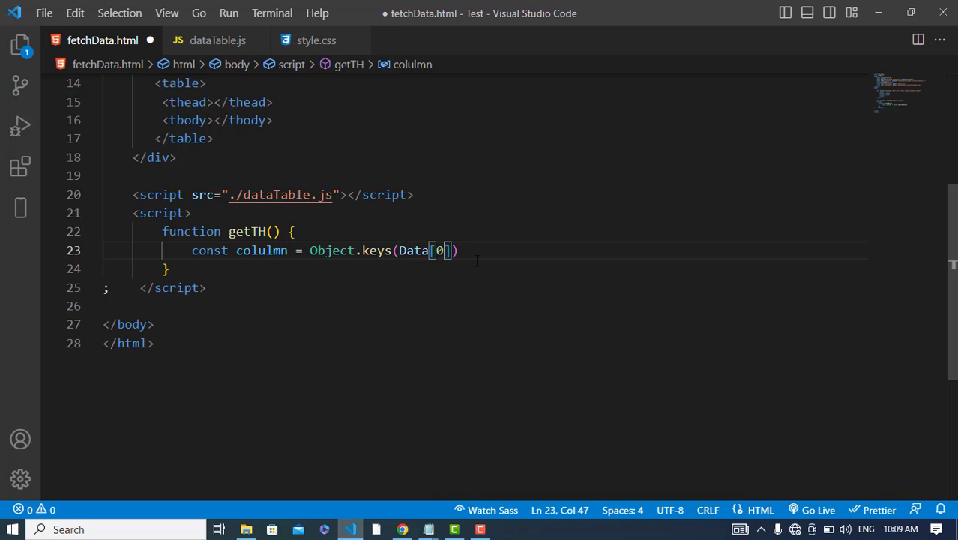
key("Enter")
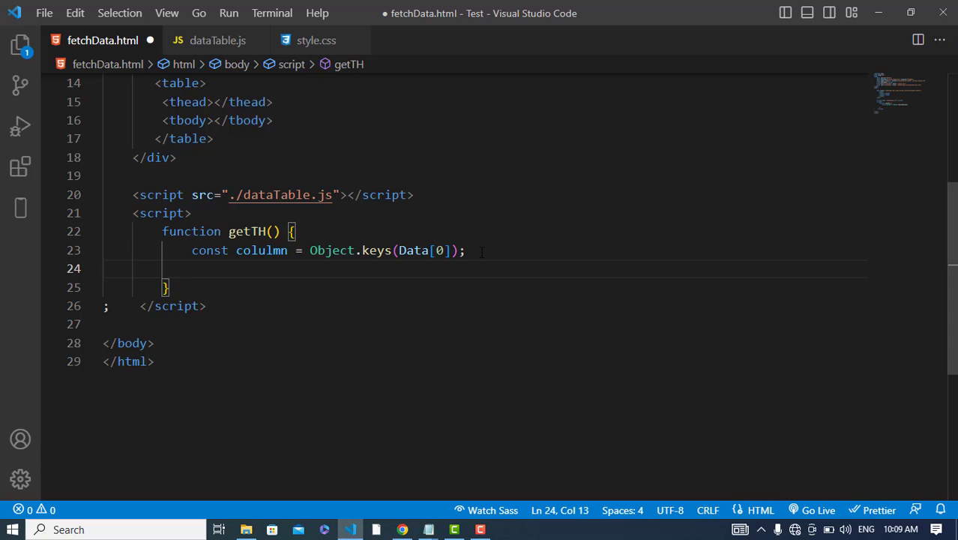
type("const head =")
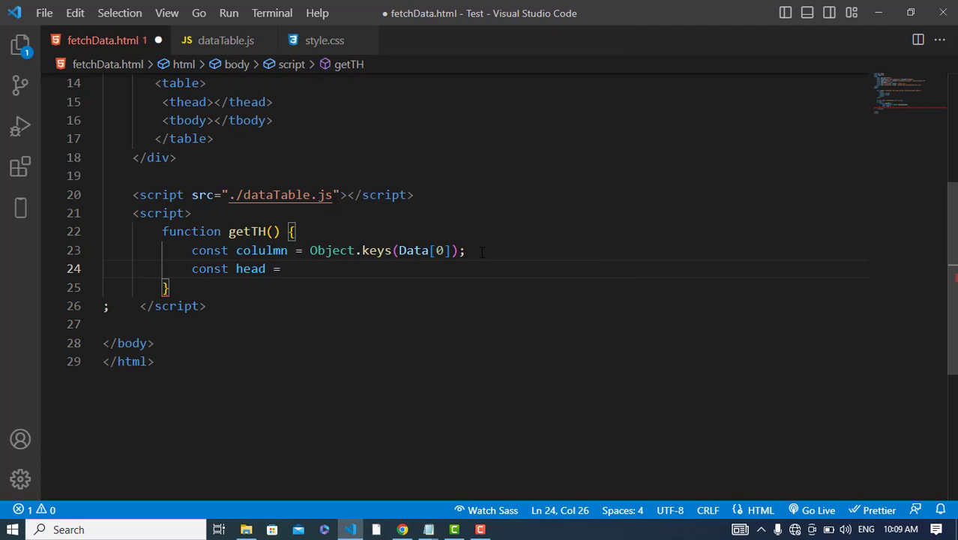
type("document.querySelector('thea")
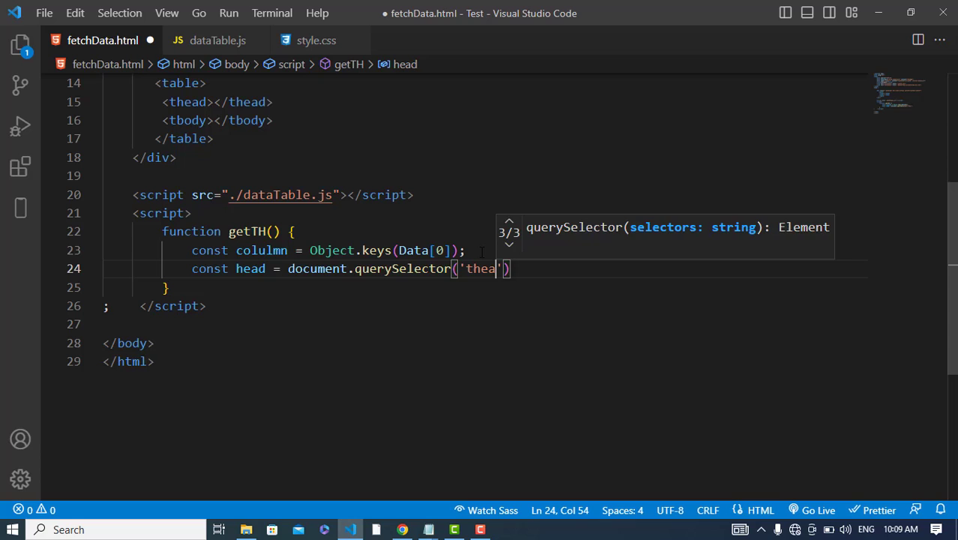
key("Enter")
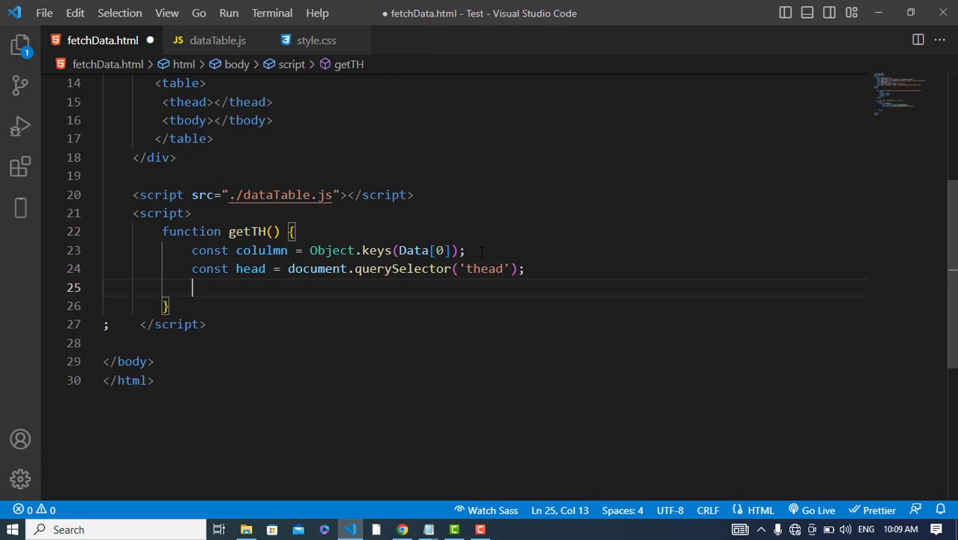
Start a tags string with let tags = "<tr>"
type("let tags")
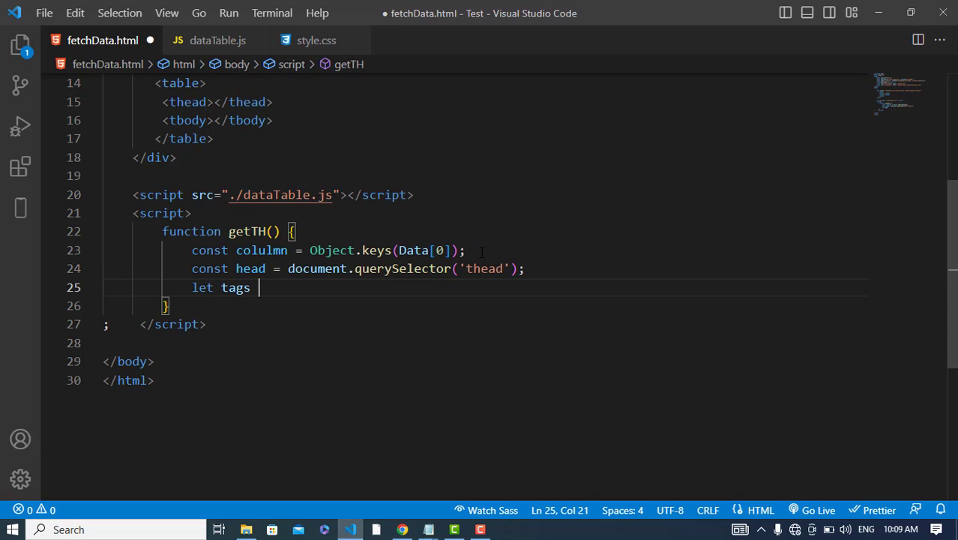
type("= \"<\"")
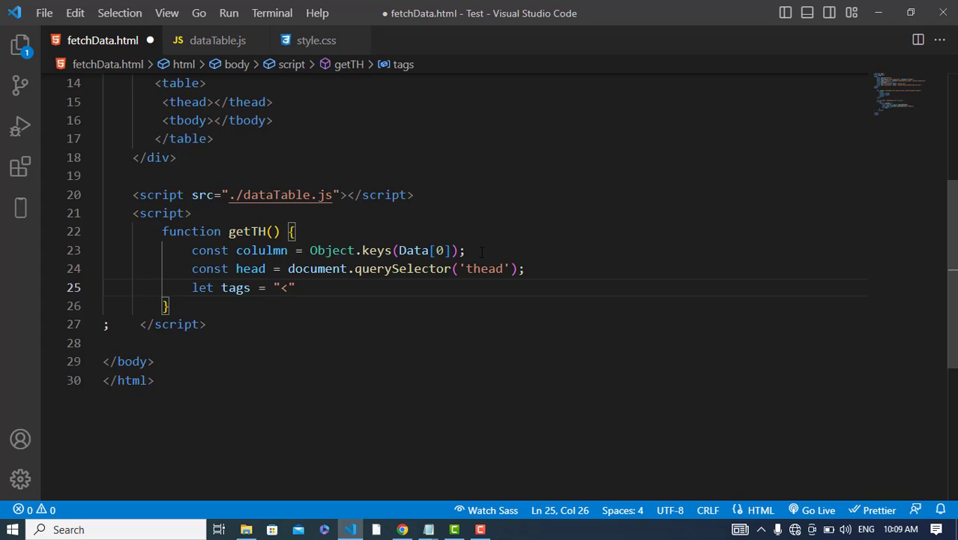
type("tr>")
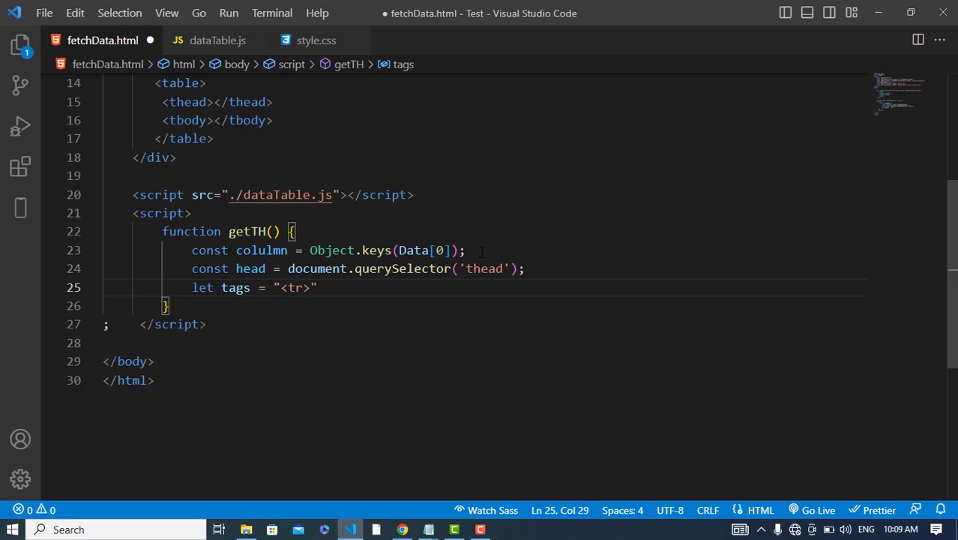
type(";")
key("Enter")
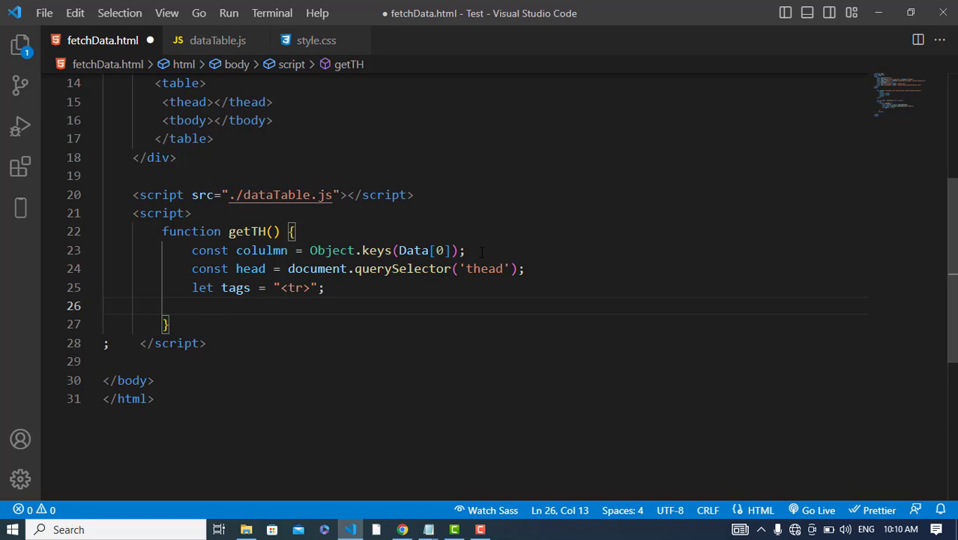
Fix the colulmn typo and add for (i = 0; i < column.length; i++) { loop header
type("fo")
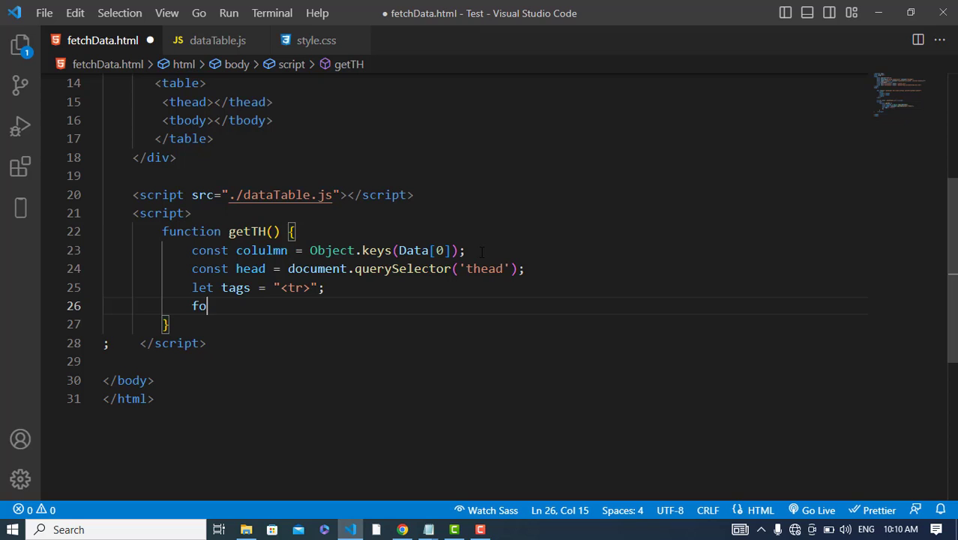
type("r(")
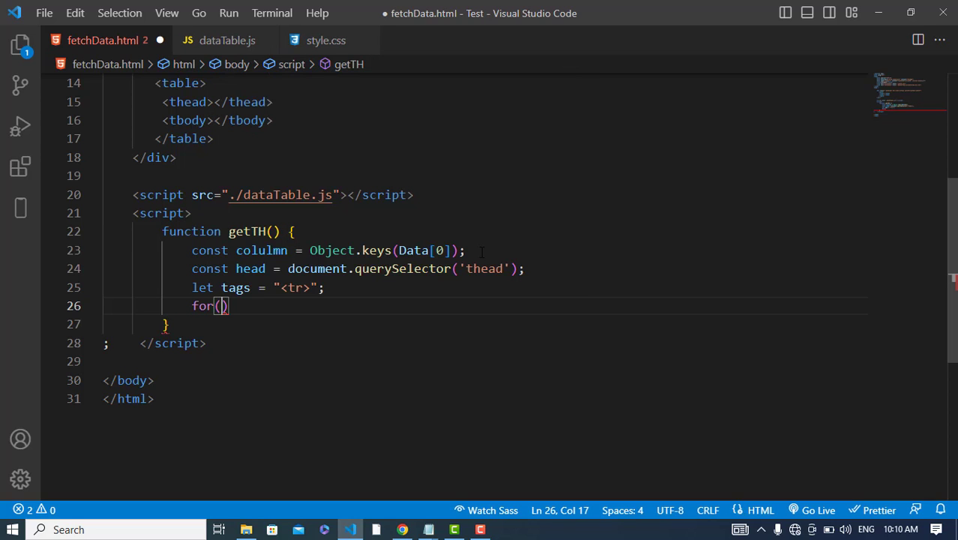
type("i =0")
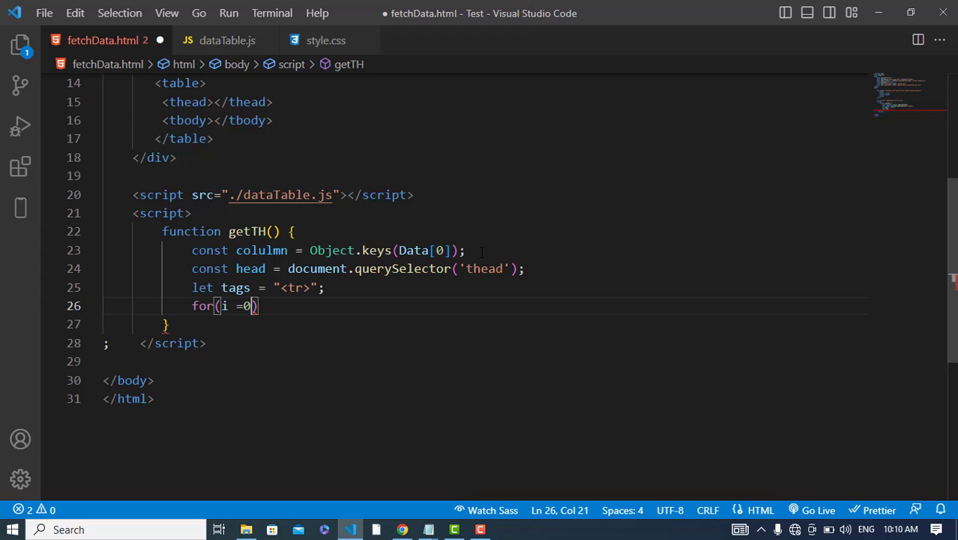
type("\" \"")
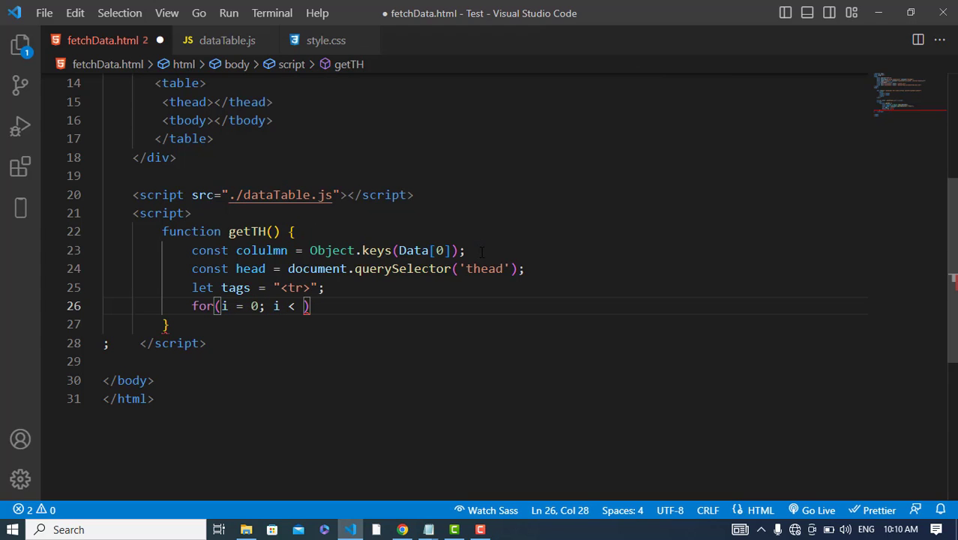
type("colulmn")
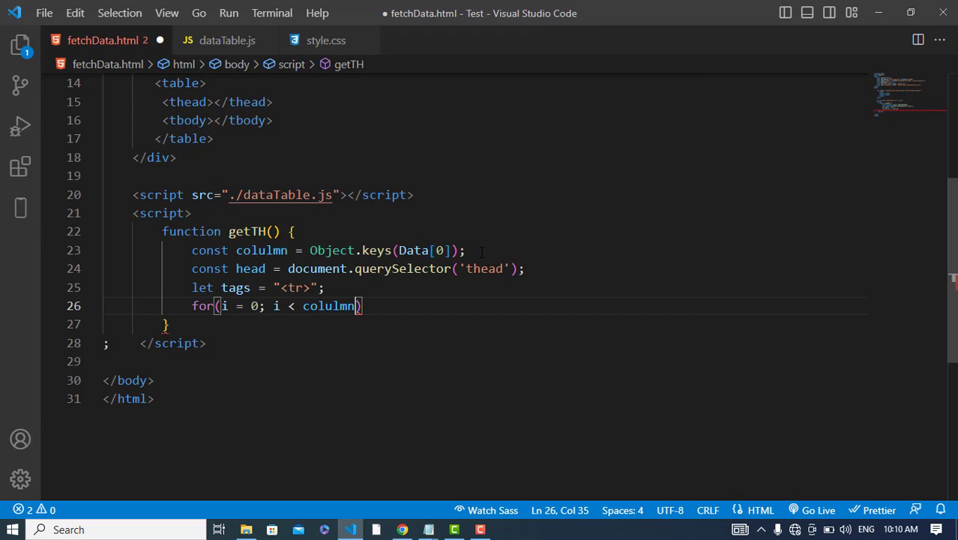
left_click(271, 249)
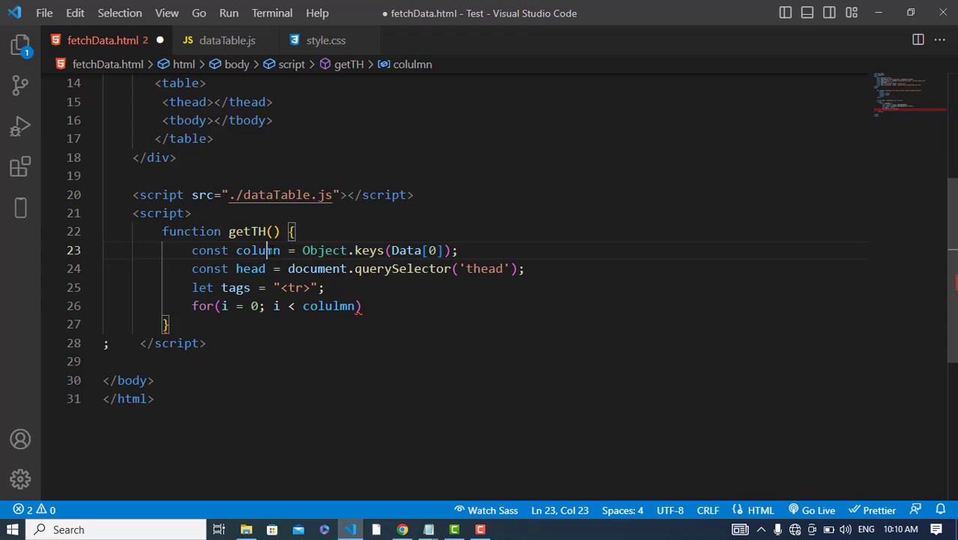
left_click(339, 305)
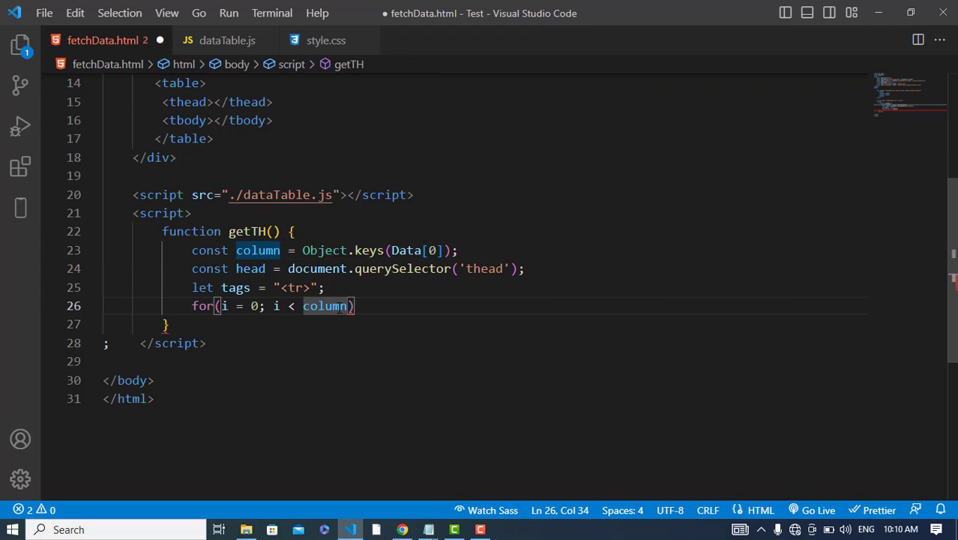
type(".length; i")
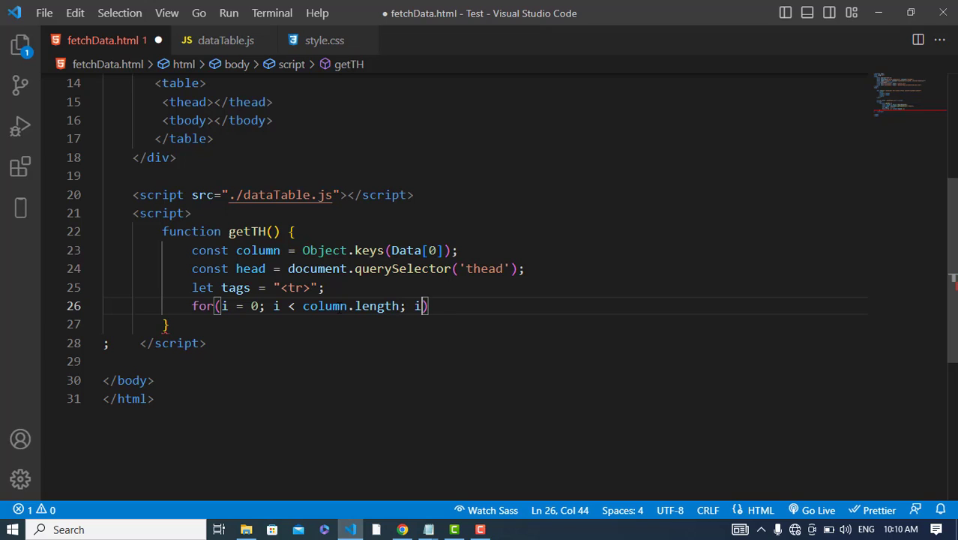
type("++) {")
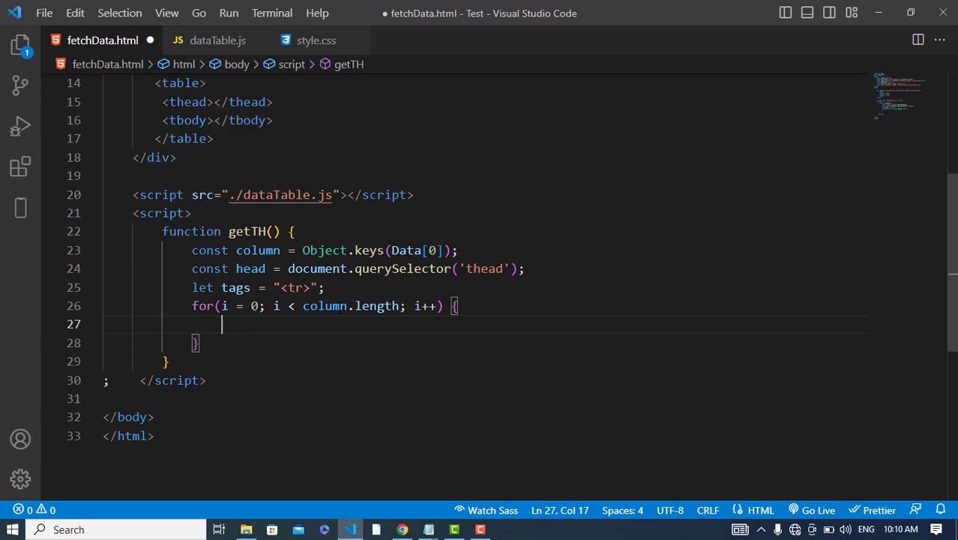
Inside the loop, append `<th>${column[i]}</th>` to tags
type("tags +")
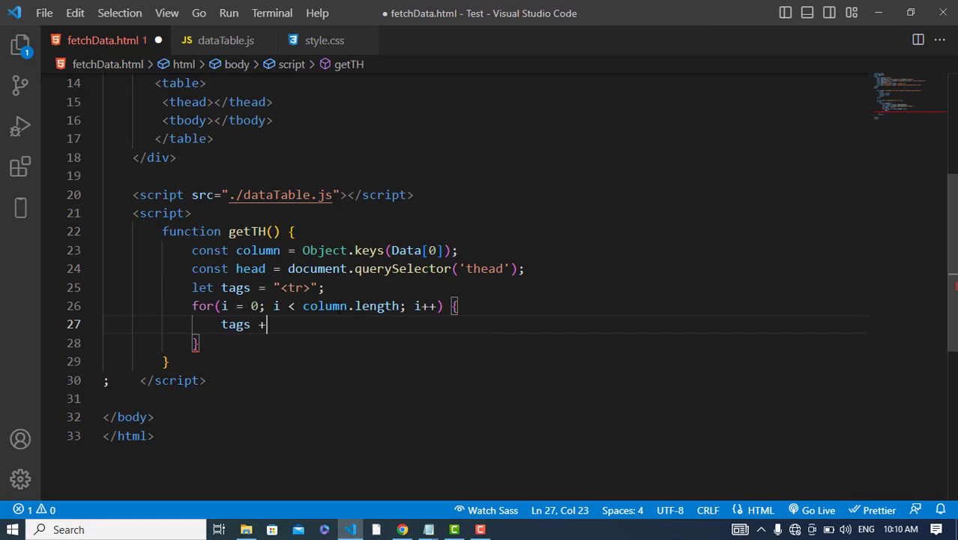
type("=")
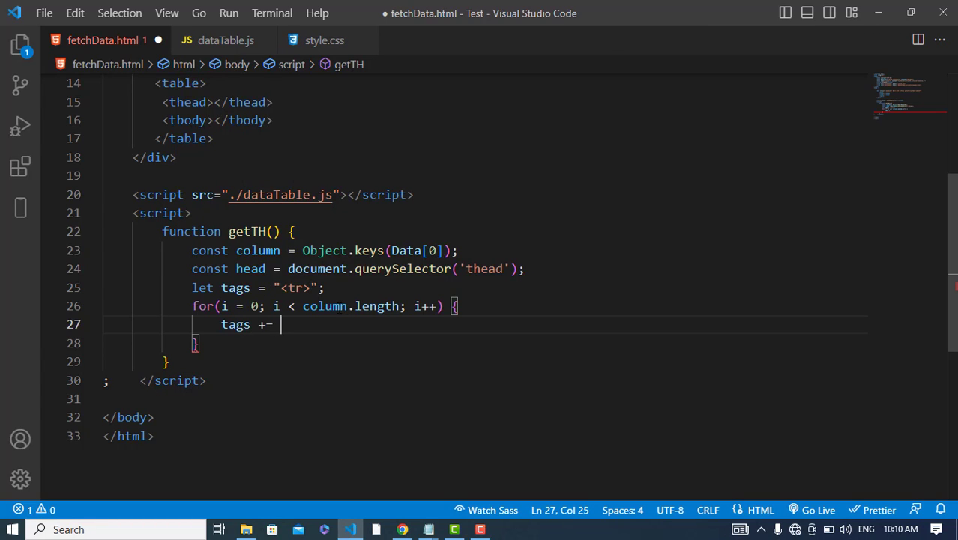
type("`")
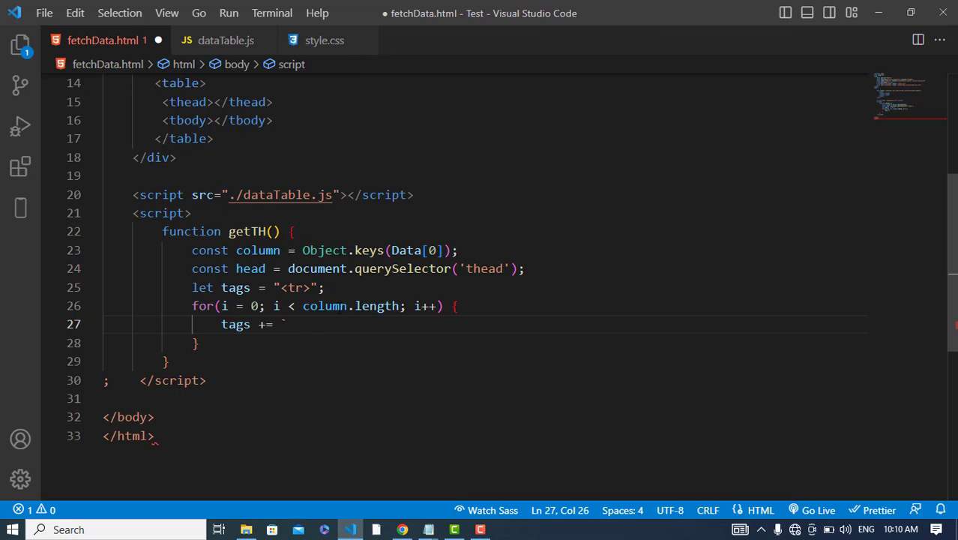
type("<t")
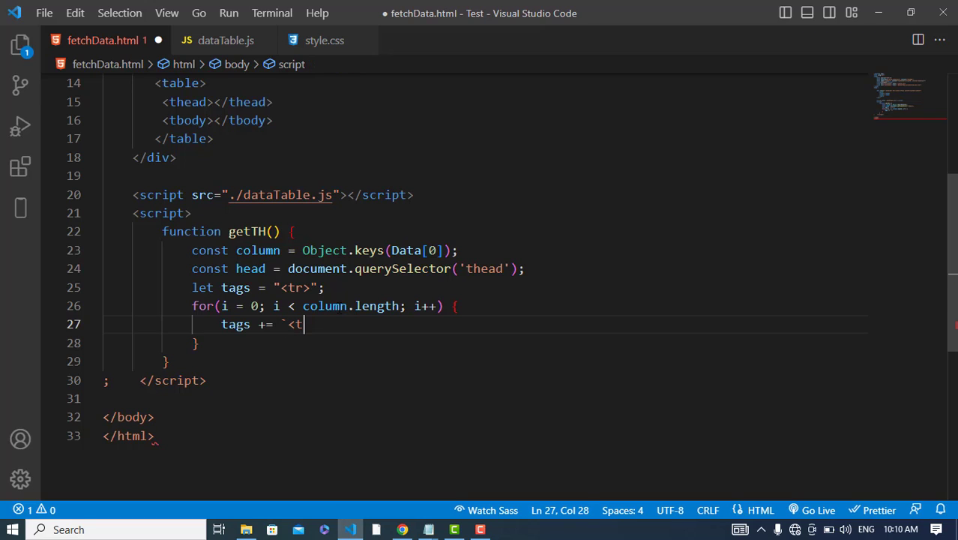
type("h>")
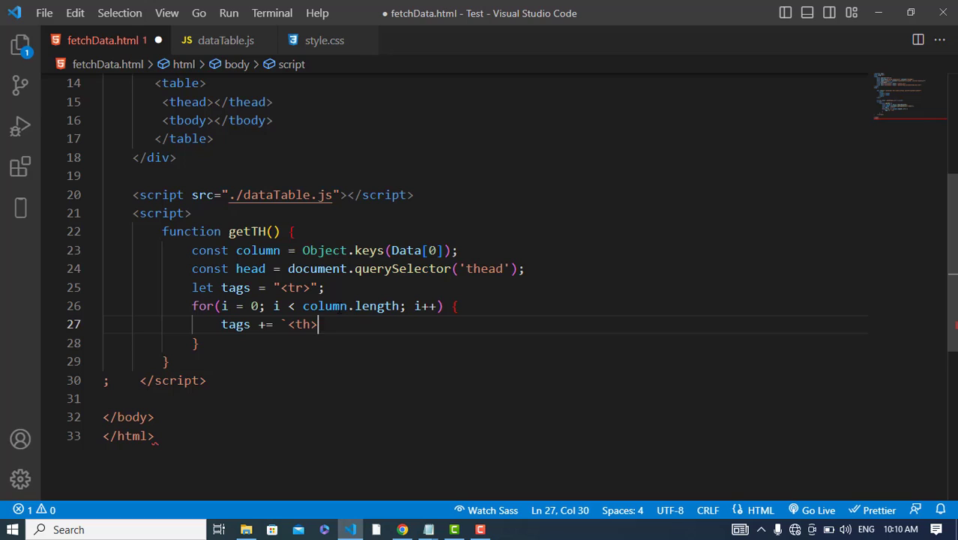
type("$")
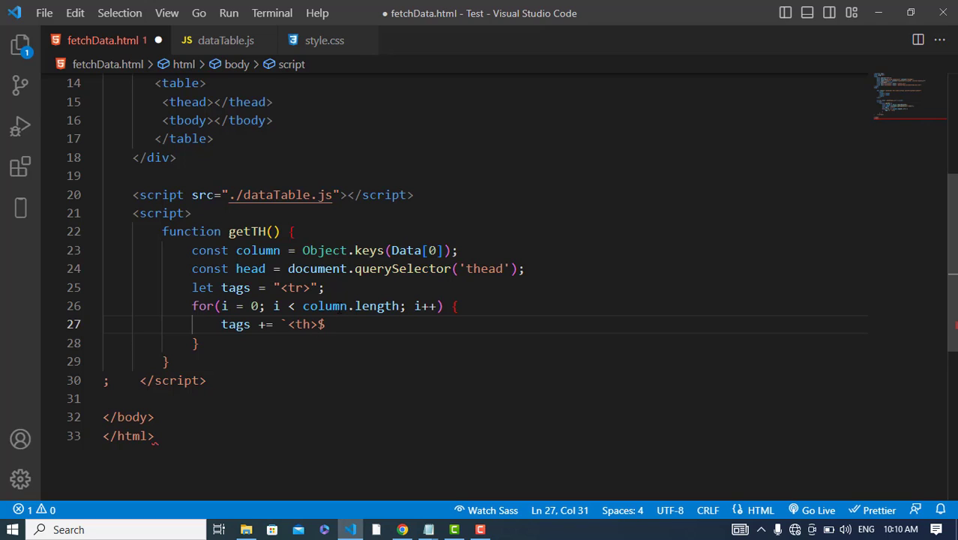
type("{")
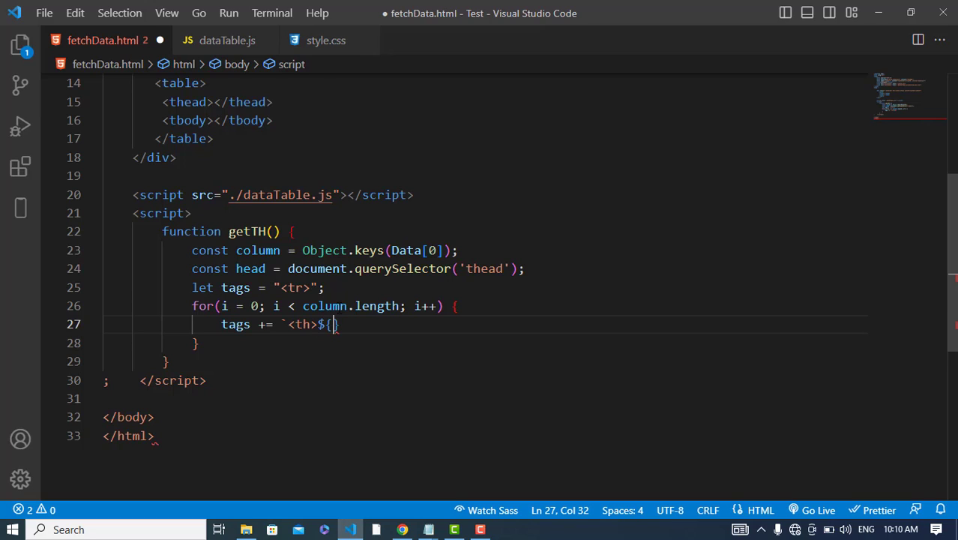
type("column[")
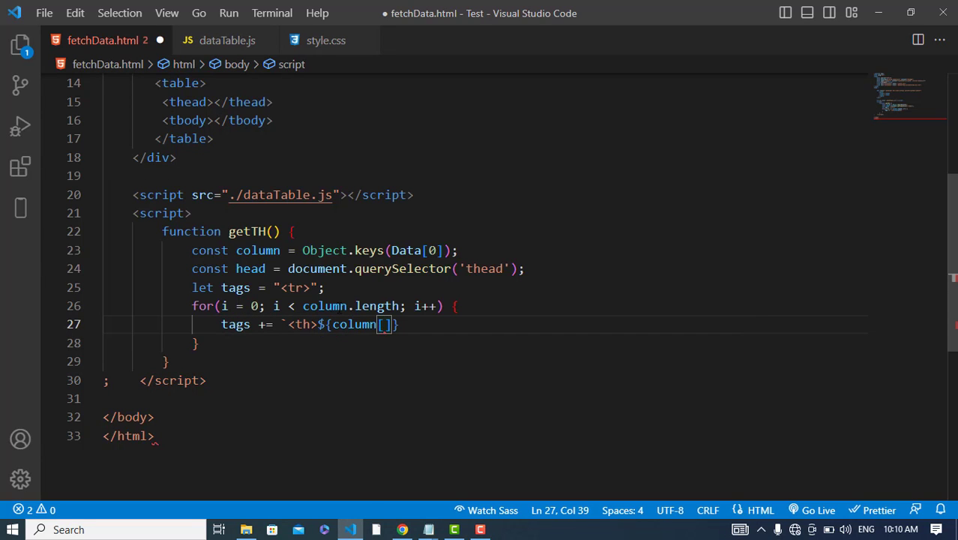
type("i")
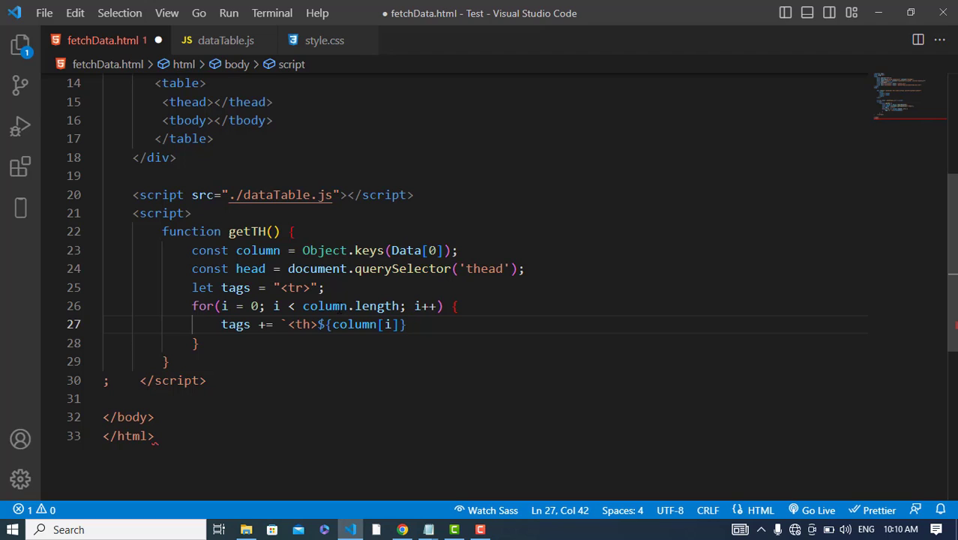
type("</")
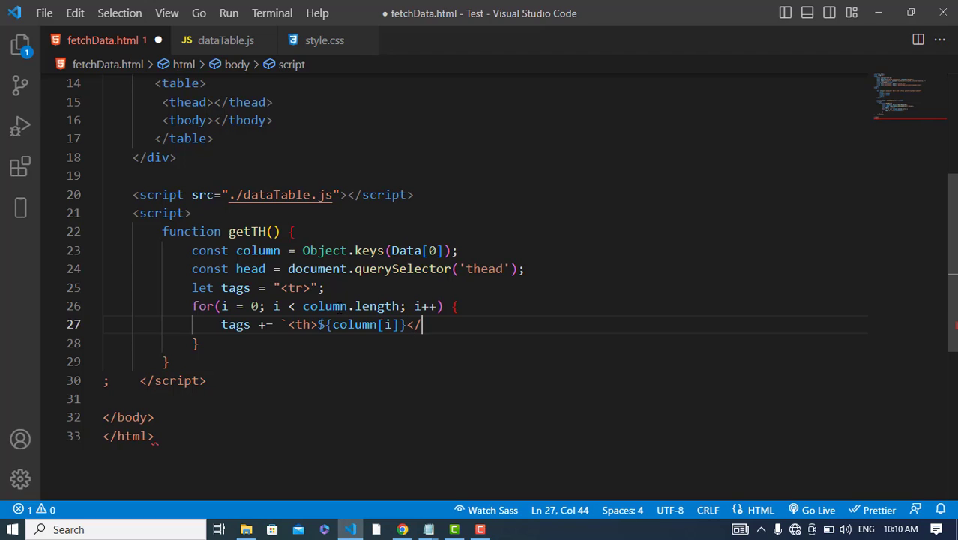
type("th>")
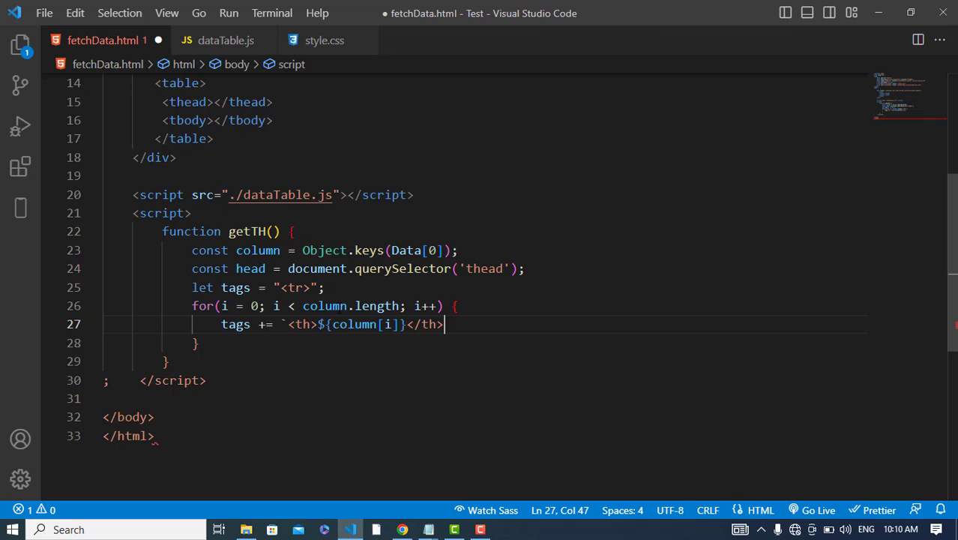
type(";")
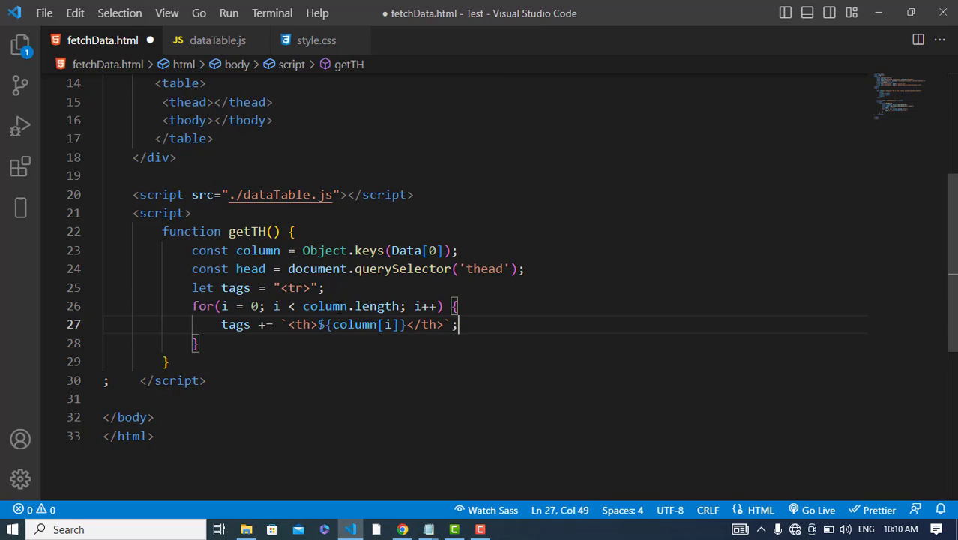
type("tags +=")
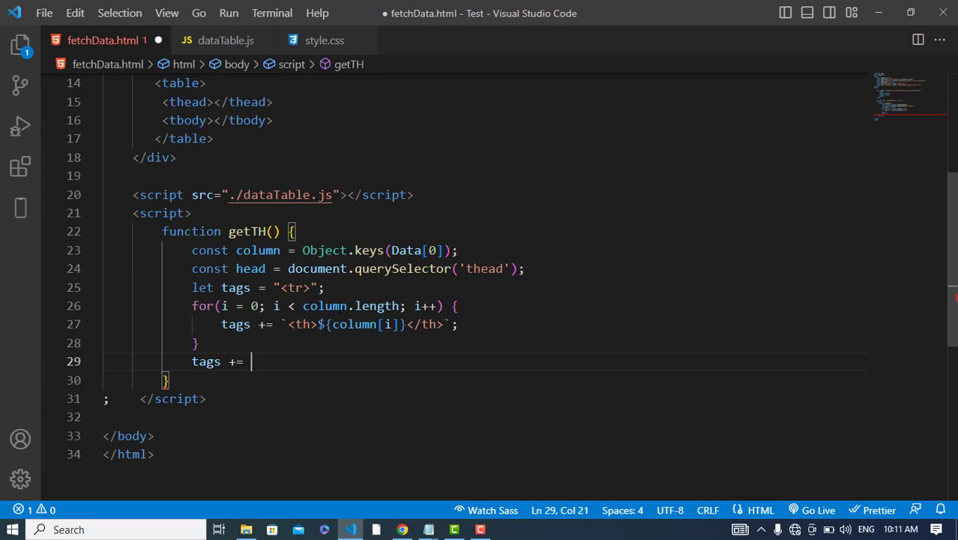
Append "</tr>" to tags and set head.innerHTML = tags at the end of getTH
type("\"<")
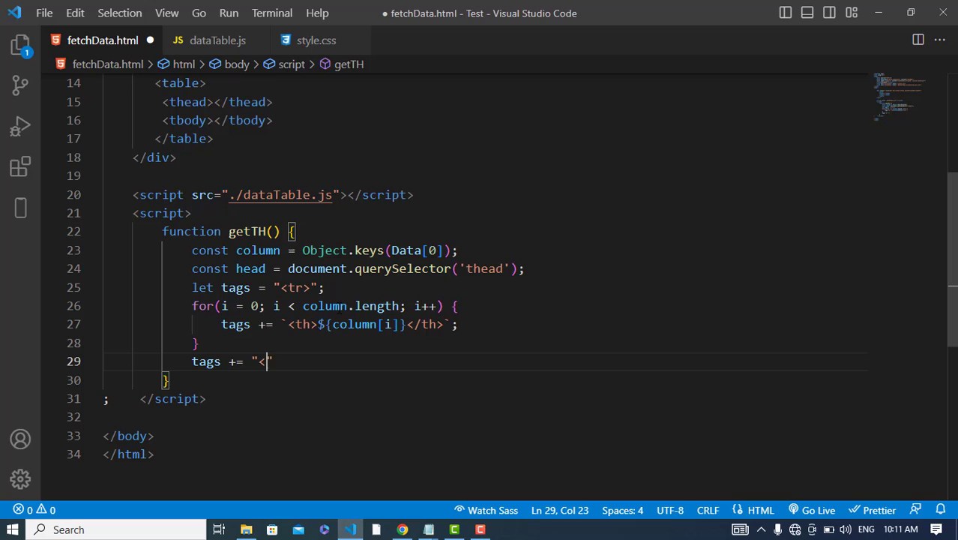
type("/tr>")
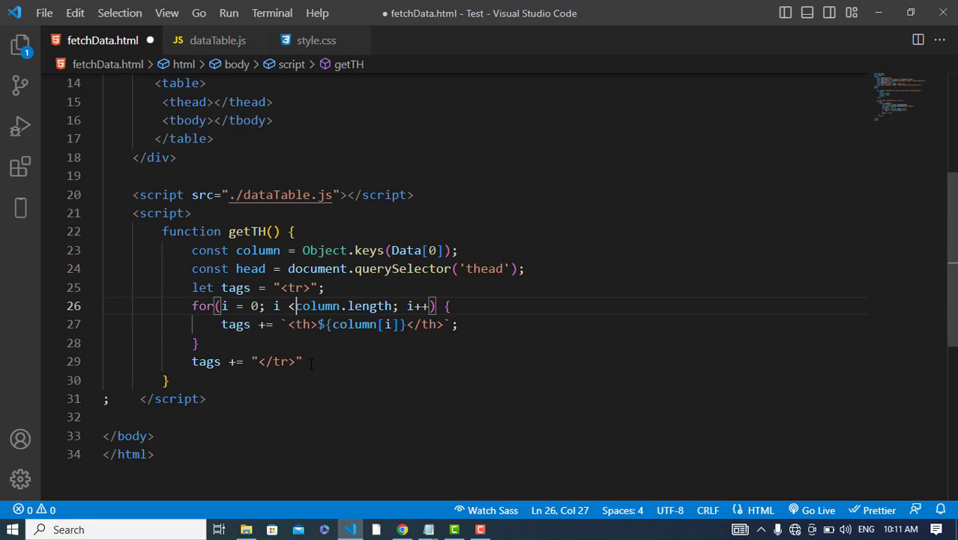
left_click(166, 379)
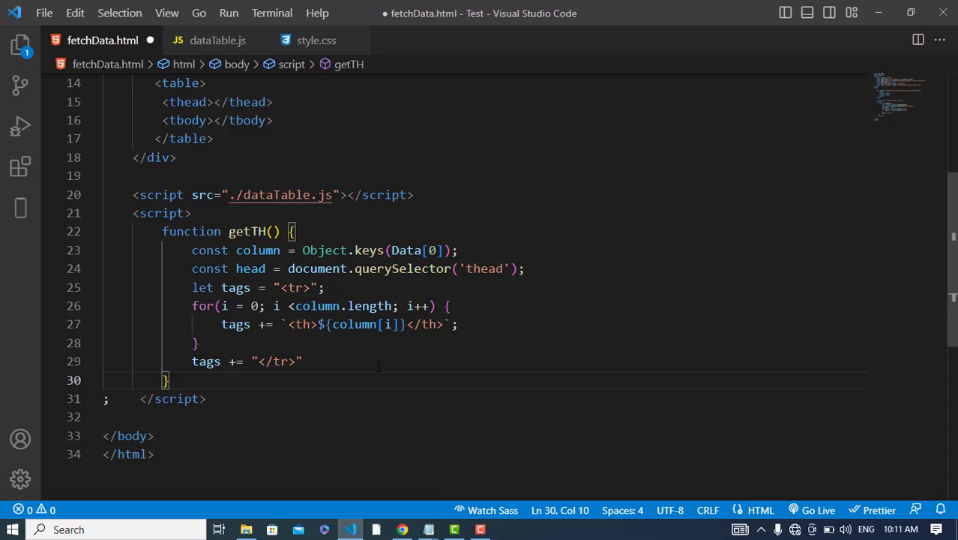
key("Enter")
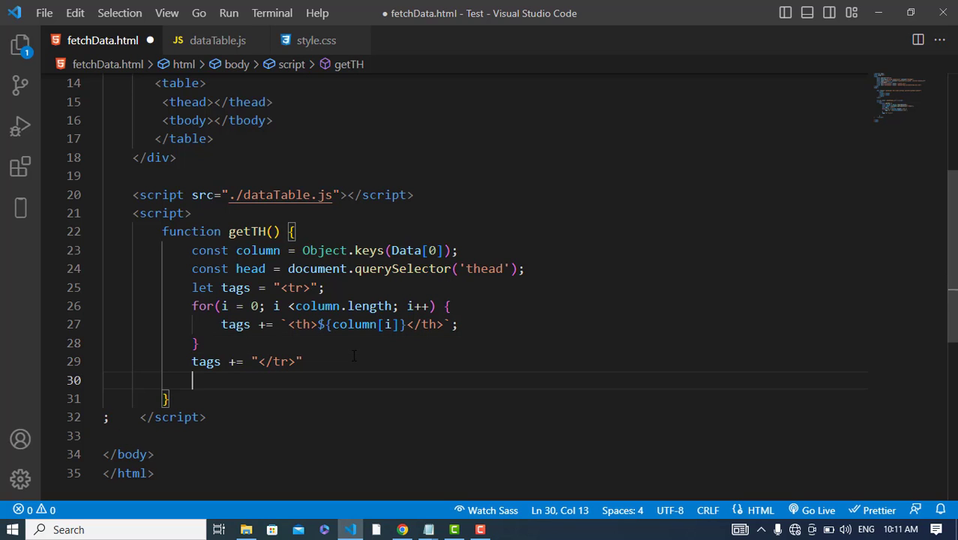
type("head.i")
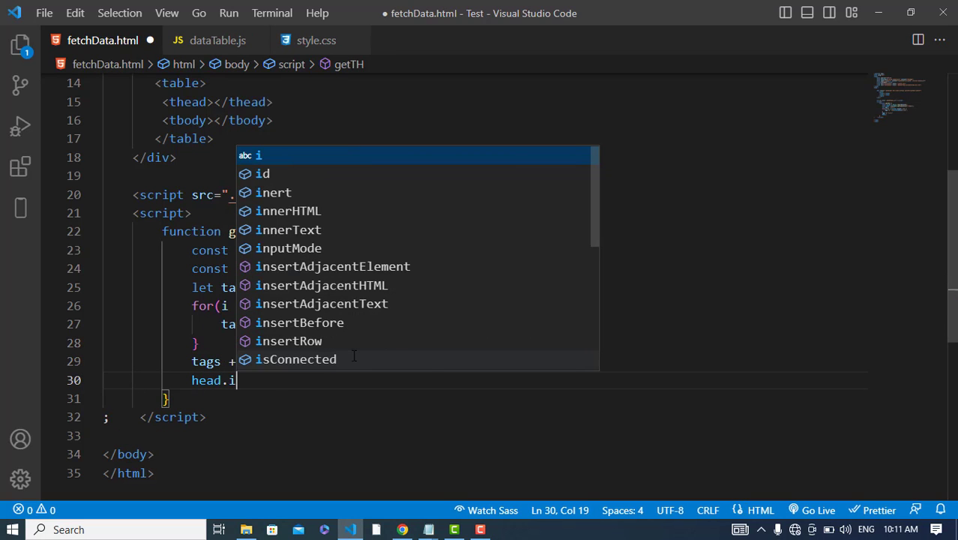
type("nnerHTML =")
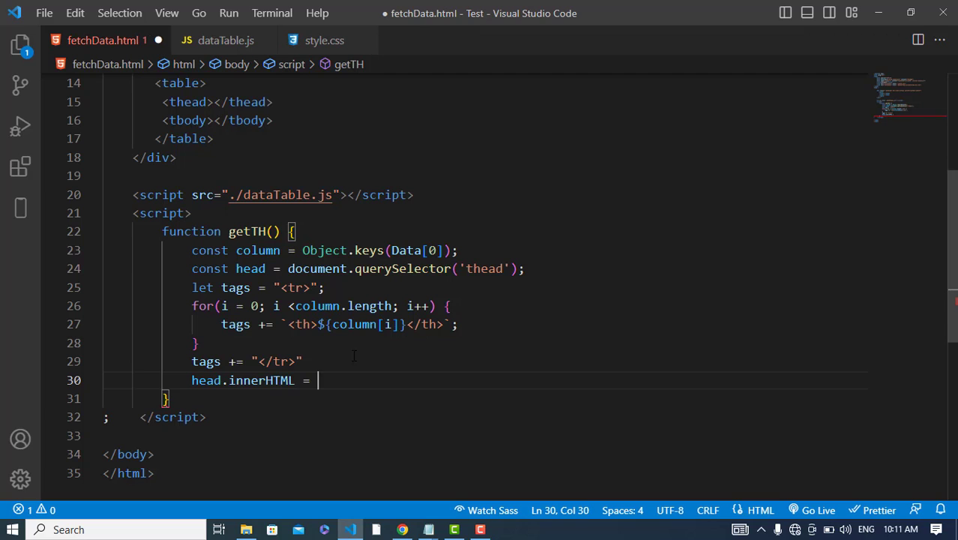
type("tags;")
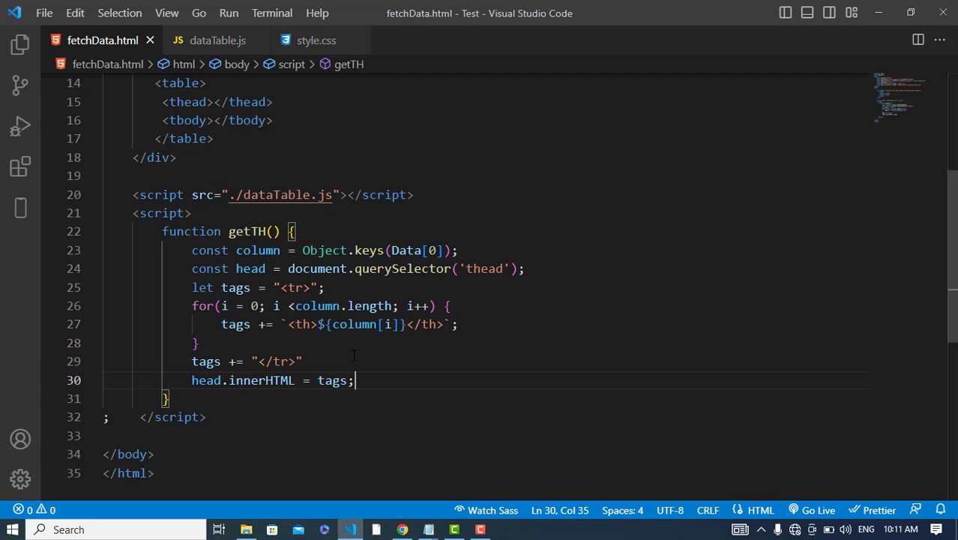
Call getTH() after the function and view the id, name, email headers in Chrome
key("enter")
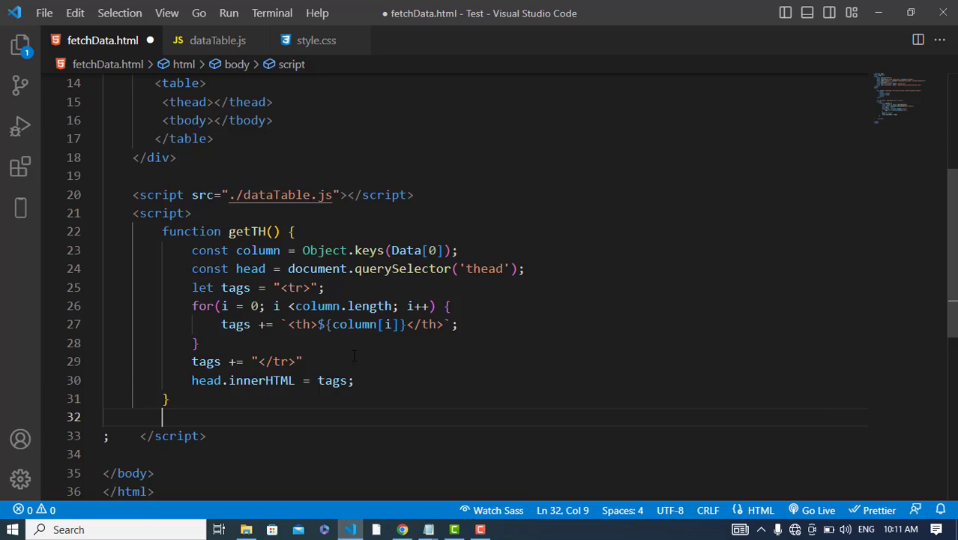
type("getTH")
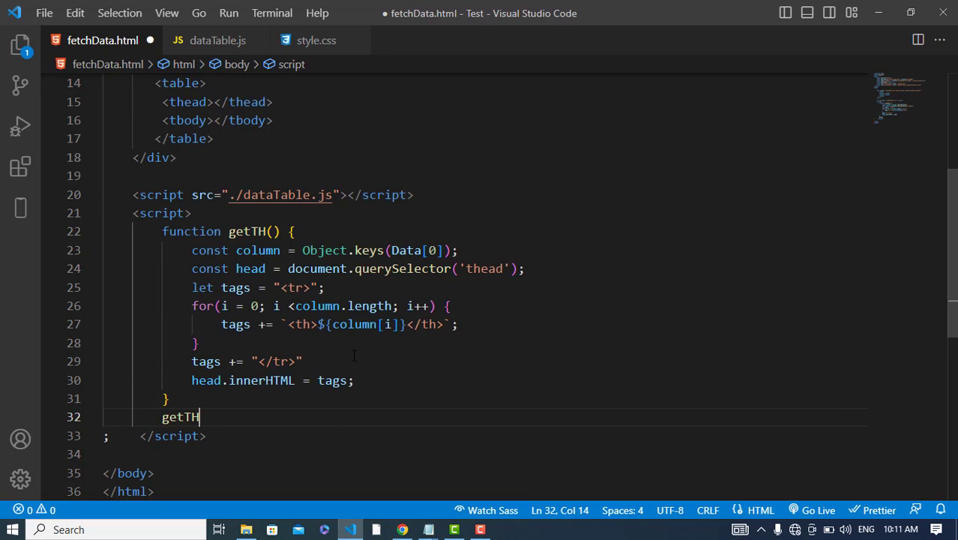
type("();")
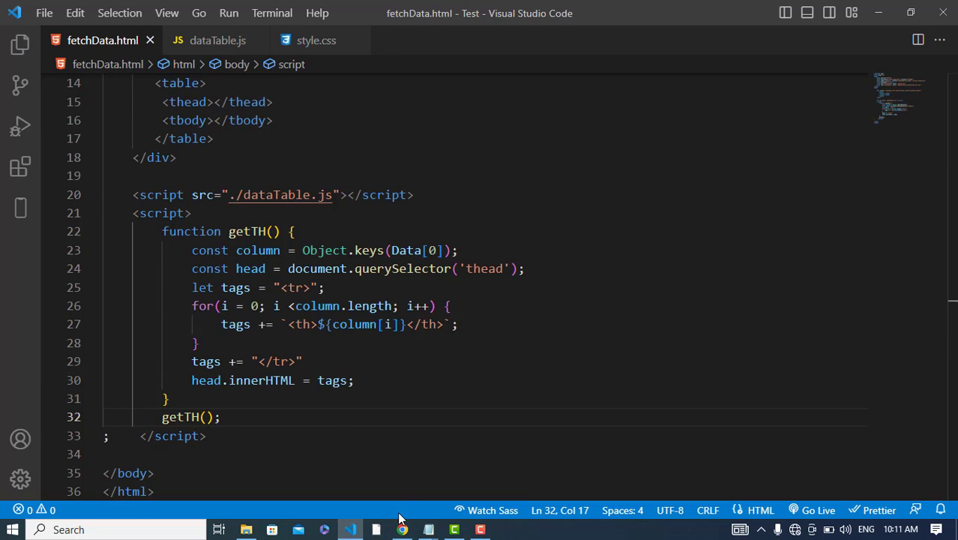
left_click(403, 529)
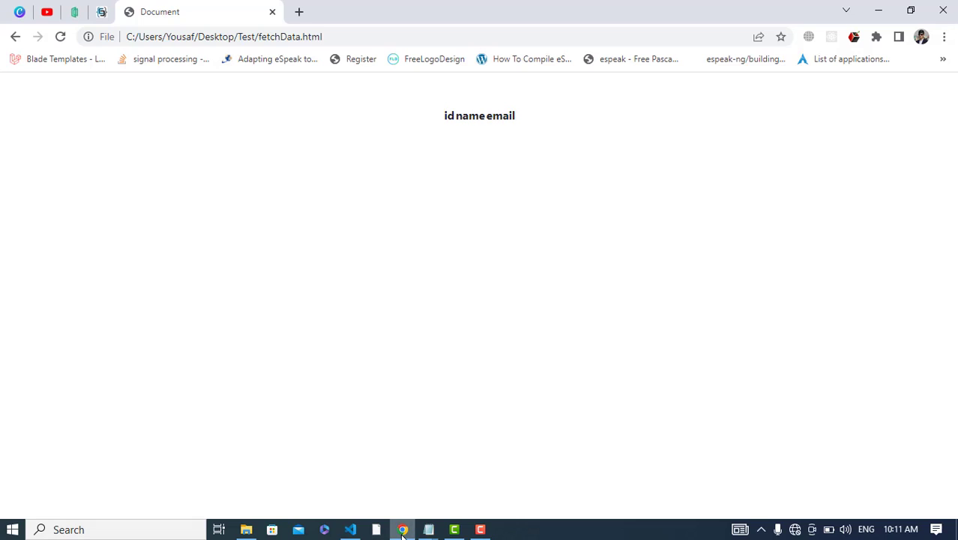
mouse_move(436, 120)
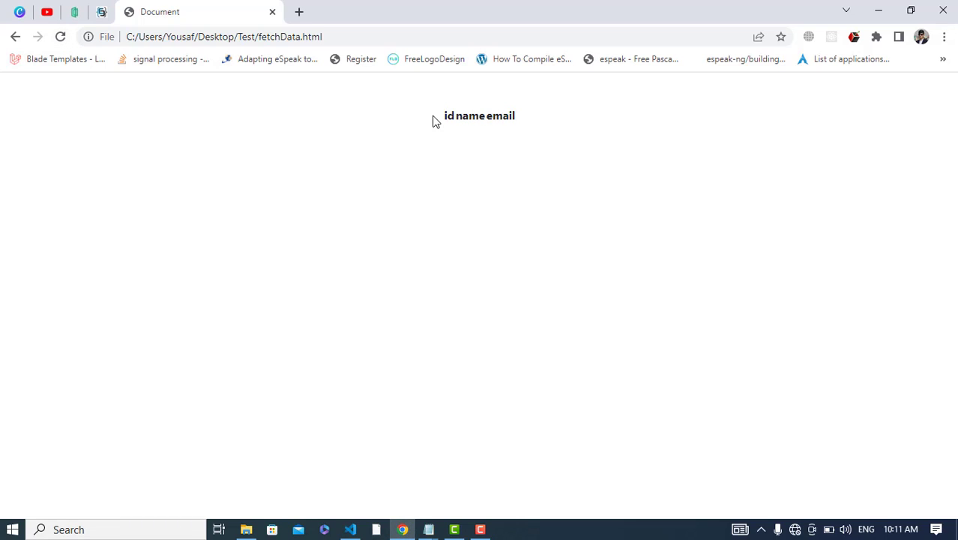
mouse_move(383, 441)
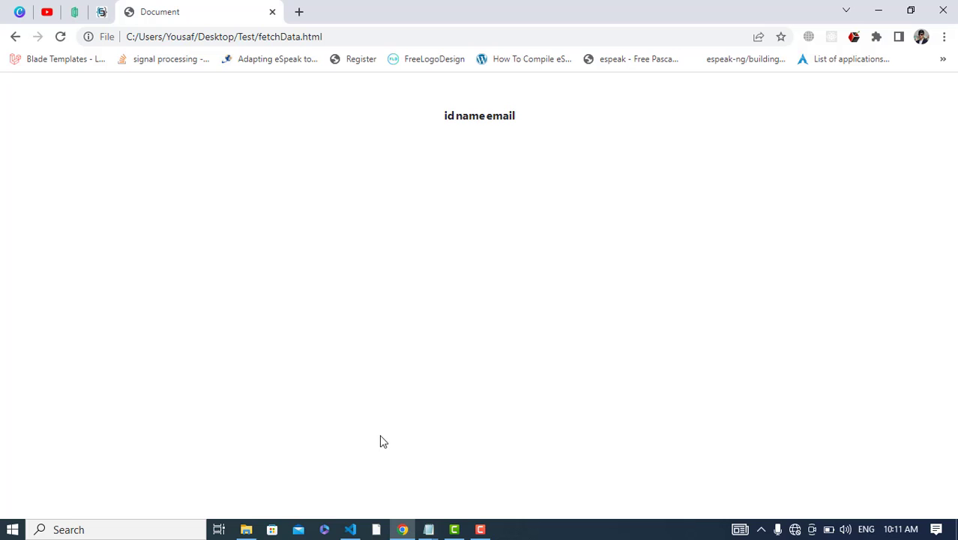
Add class="table" to the table tag and check the full-width header row in Chrome
left_click(350, 529)
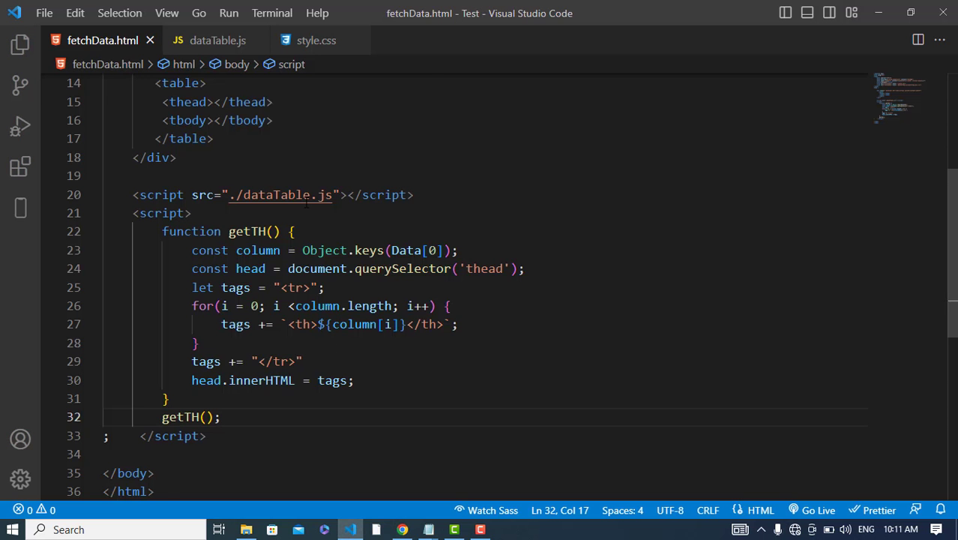
left_click(210, 179)
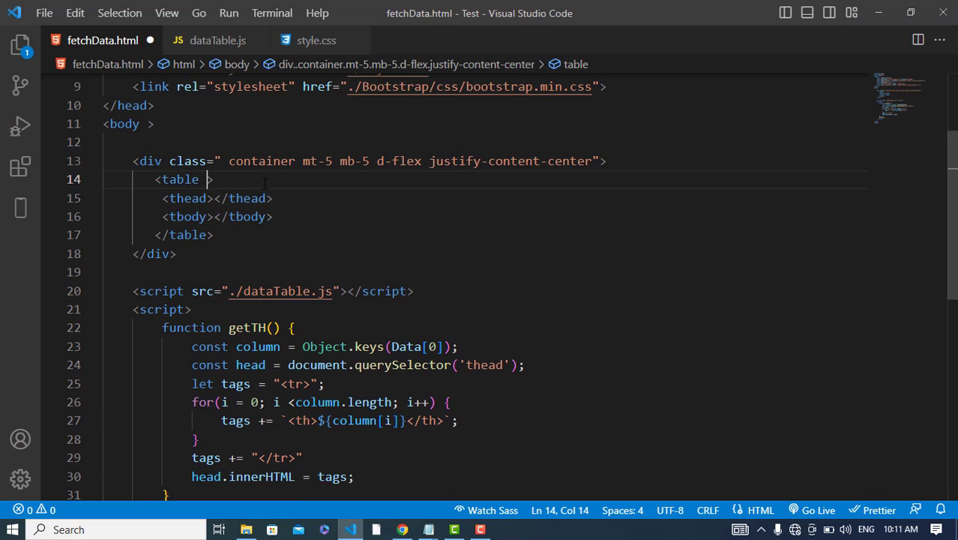
type("class=\"tab\"")
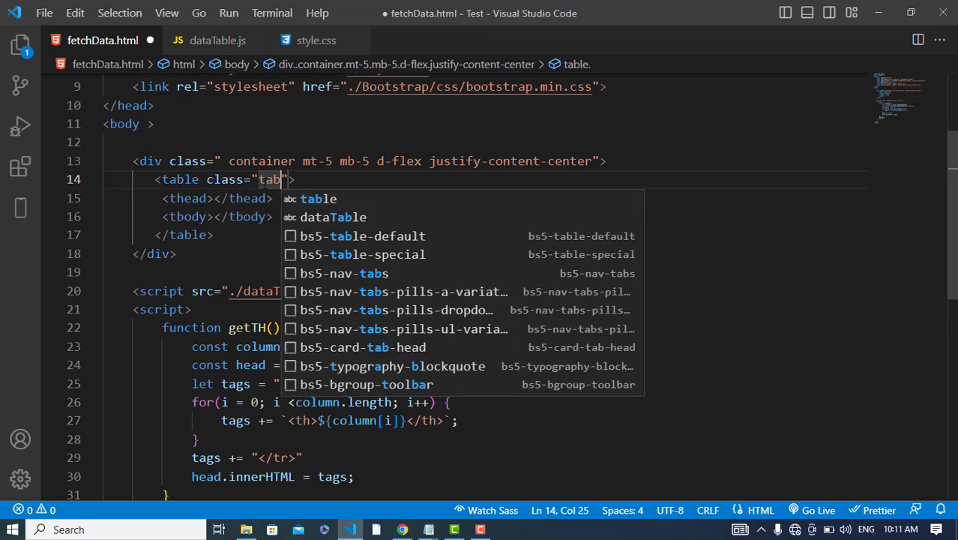
left_click(403, 529)
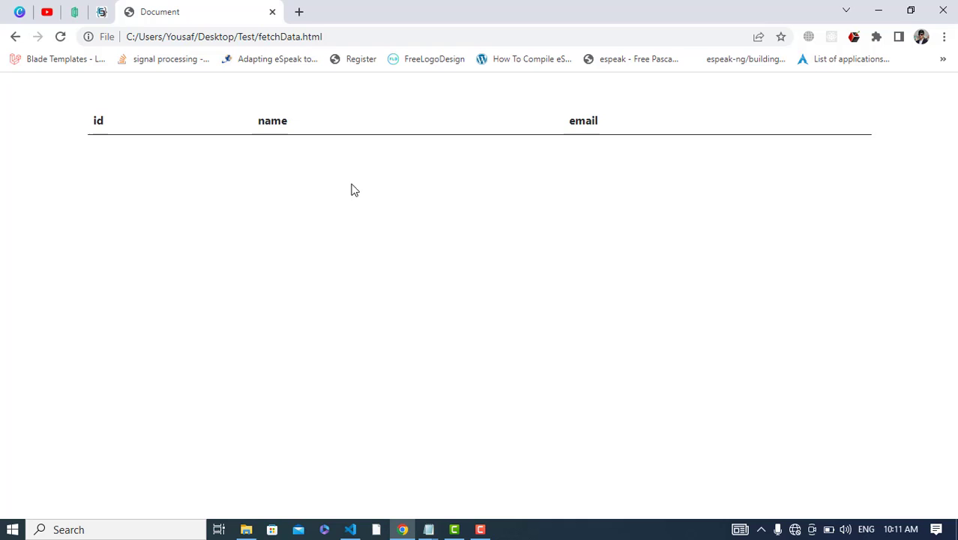
left_click(350, 529)
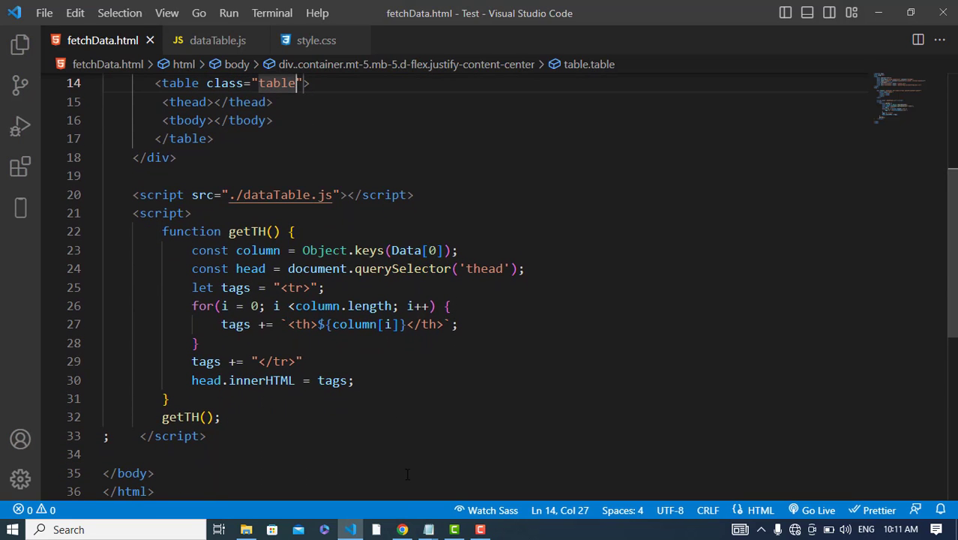
Call getTD() after head.innerHTML and define an empty function getTD() below getTH
left_click(295, 417)
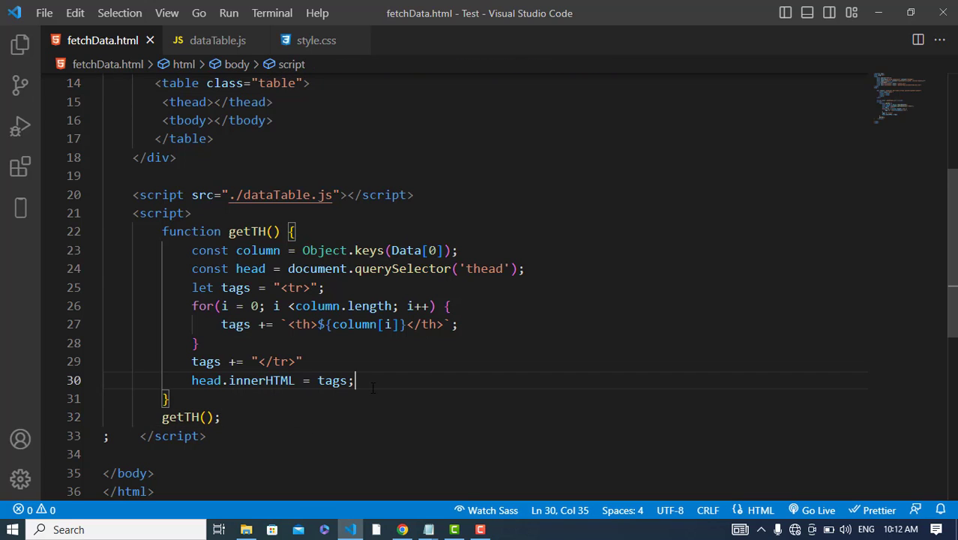
type("getTD();")
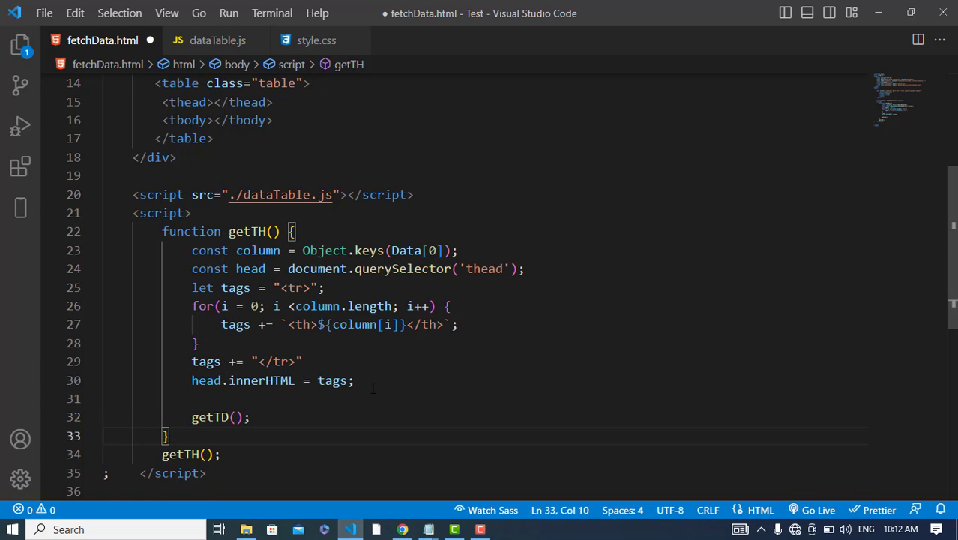
type("function")
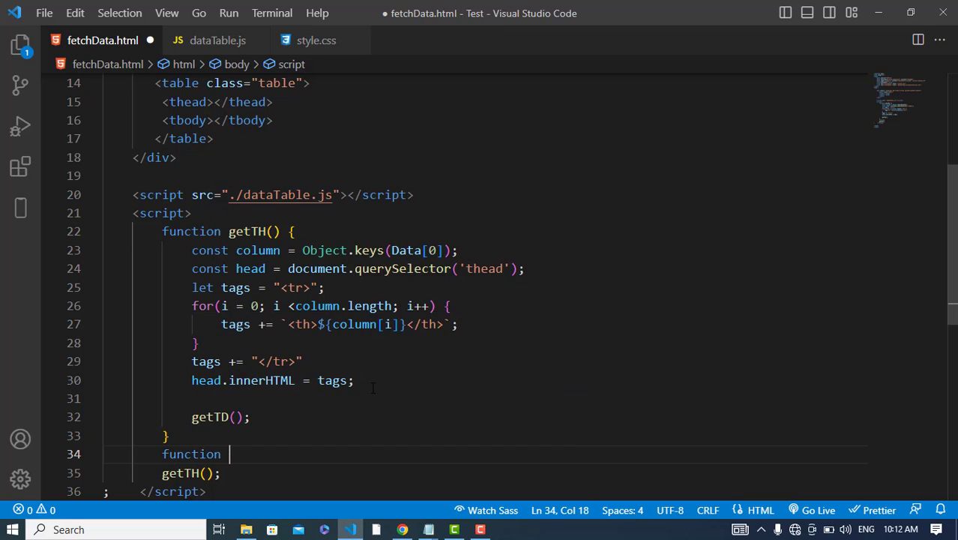
type("getTD(")
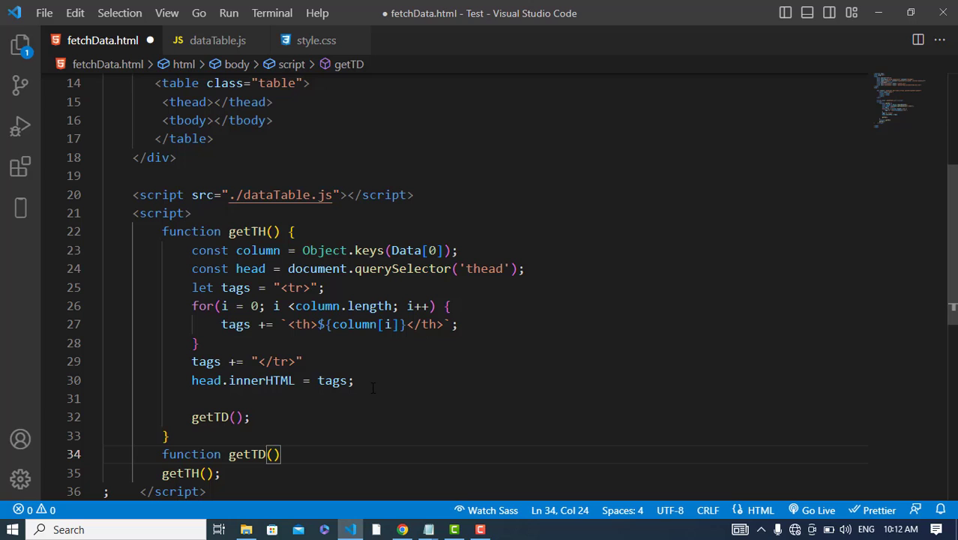
type("{")
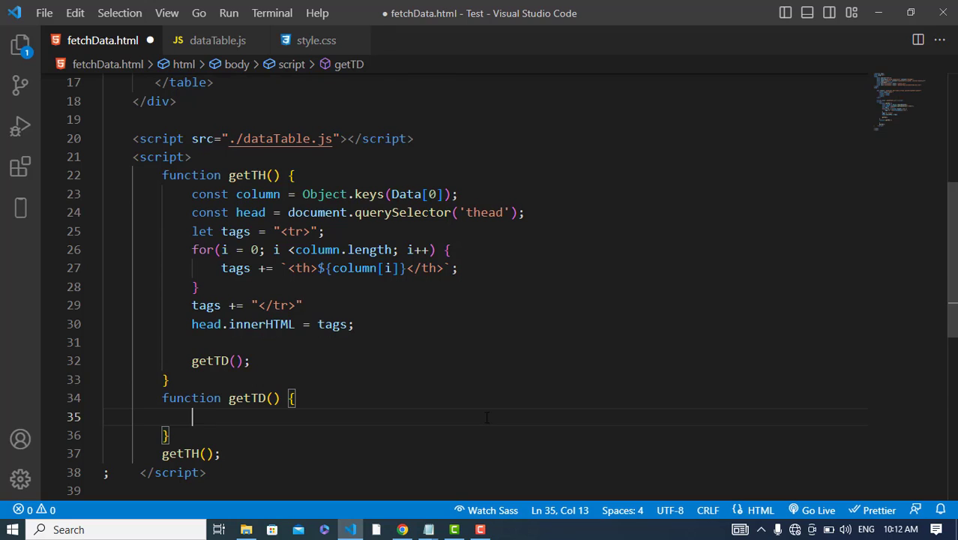
scroll("down", 3)
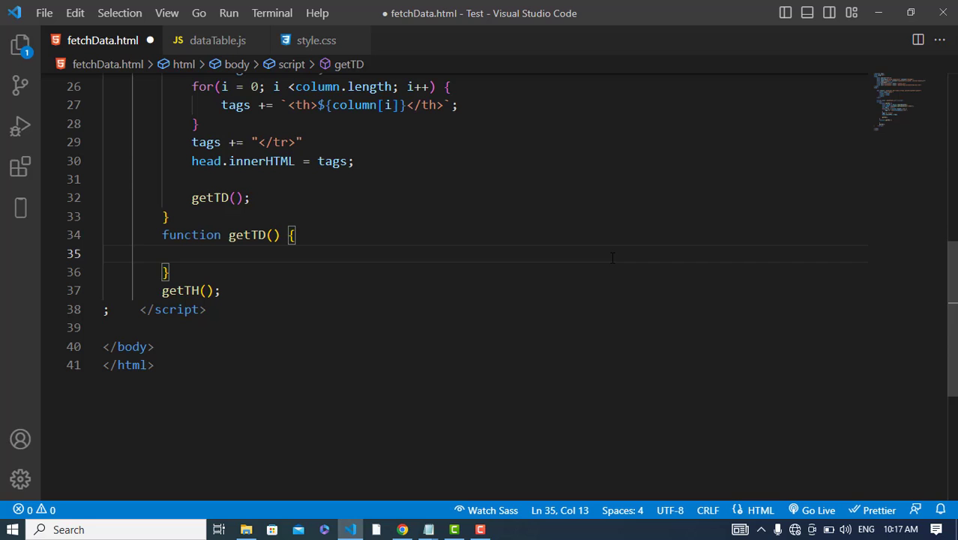
In getTD, get the tbody with document.querySelector('tbody') and set let tags = ""
type("cosn")
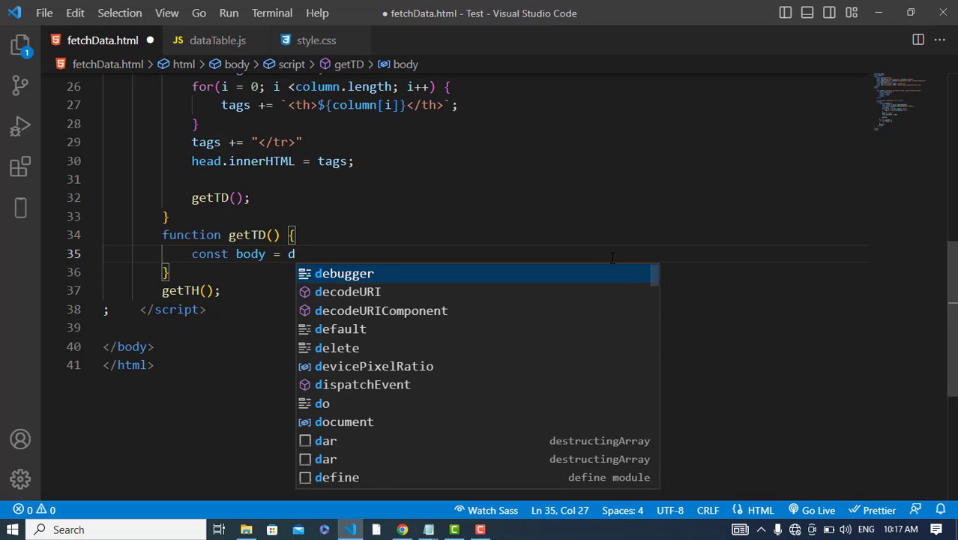
type("ocument.querySelector('t")
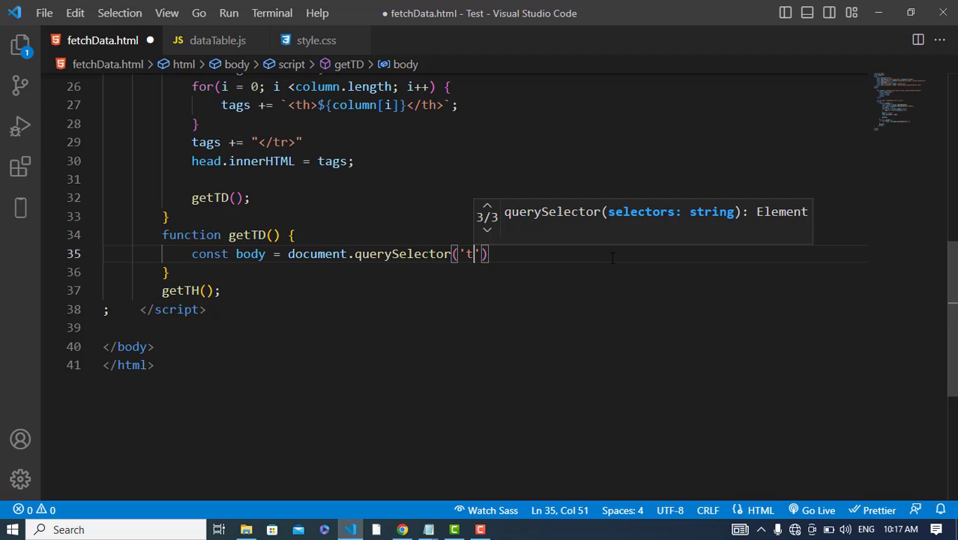
type("body")
type("let ")
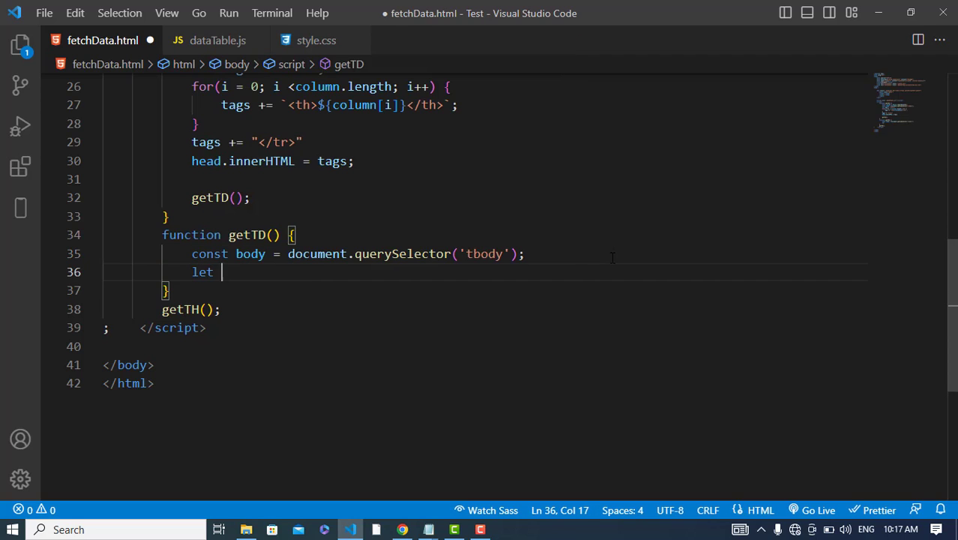
type("tags =")
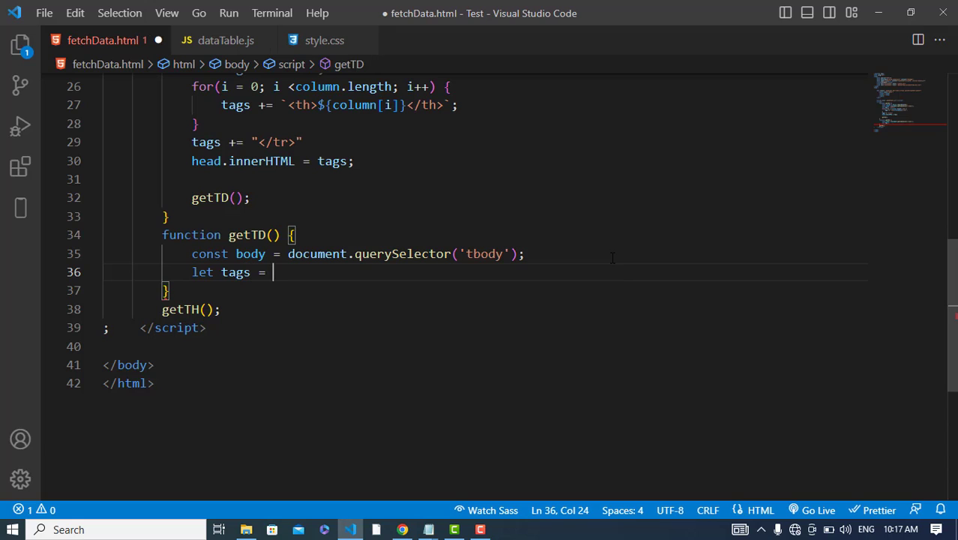
type("\"\";")
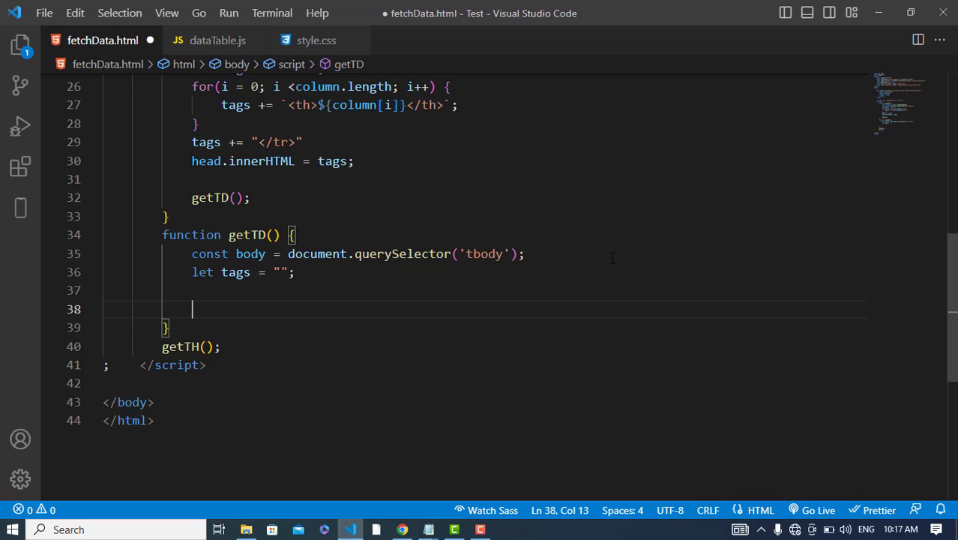
Map over Data, appending a <tr> with ${d.id}, name and email <td> cells to tags
type("Data.map(")
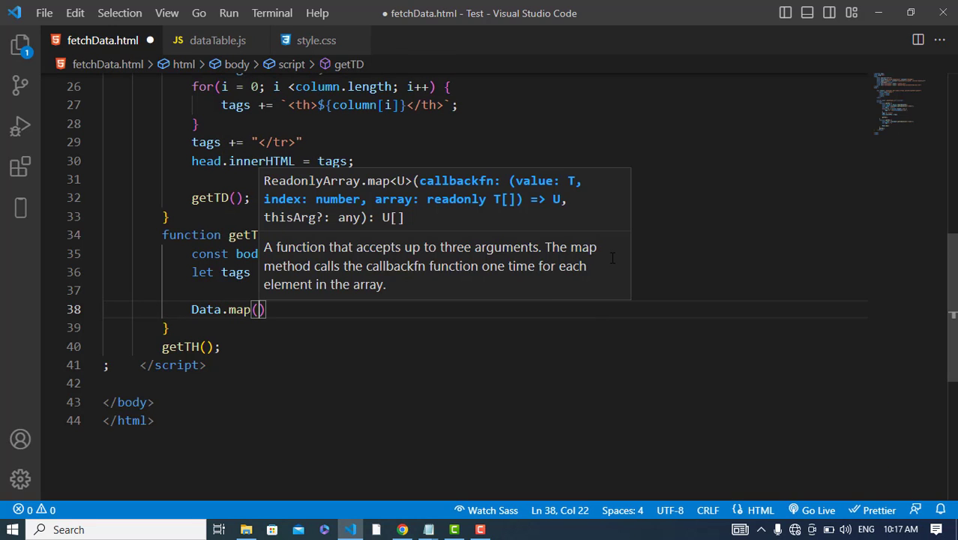
type("d => {")
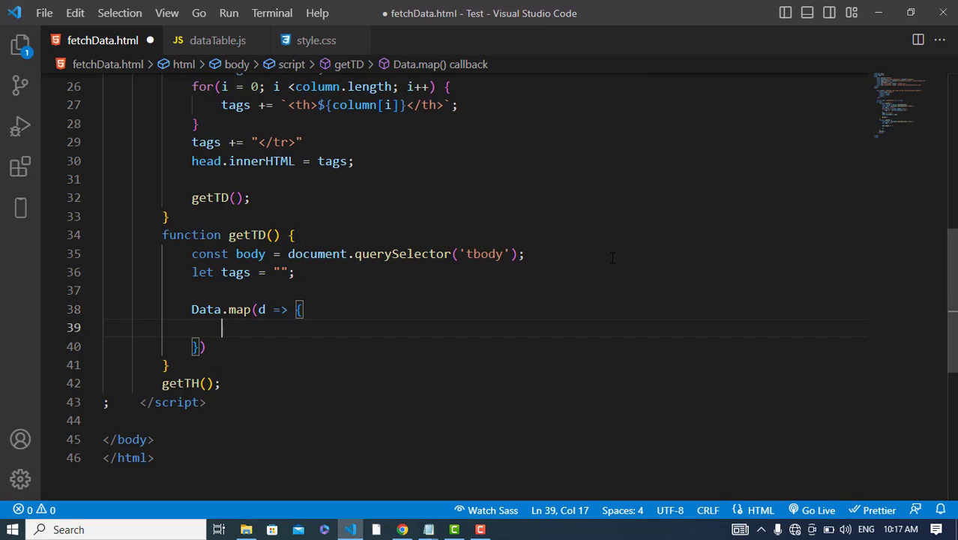
type("tags += `")
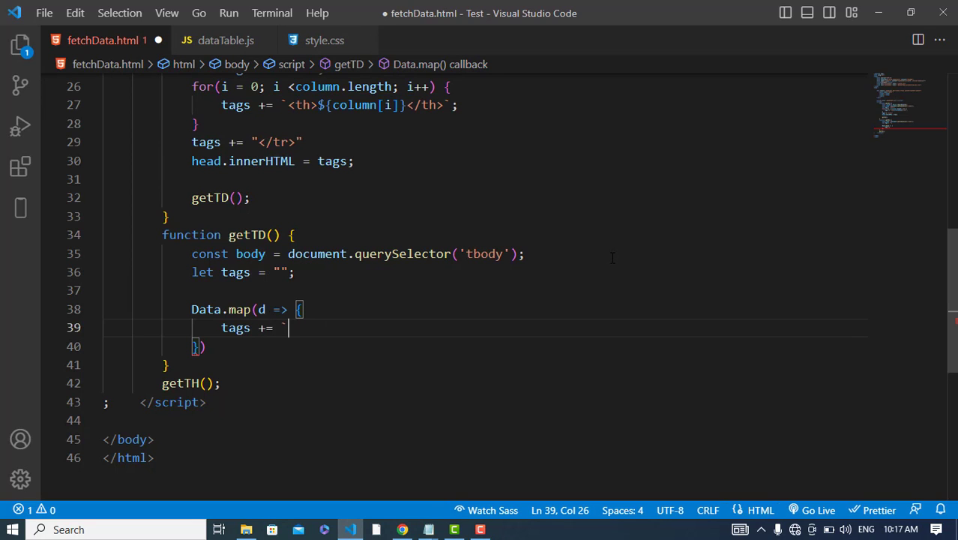
type("<tr")
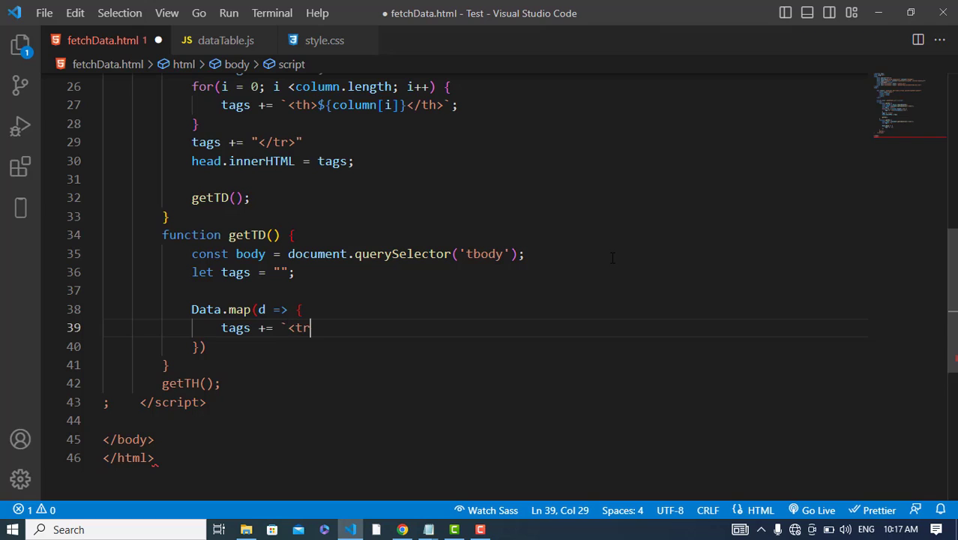
type(">")
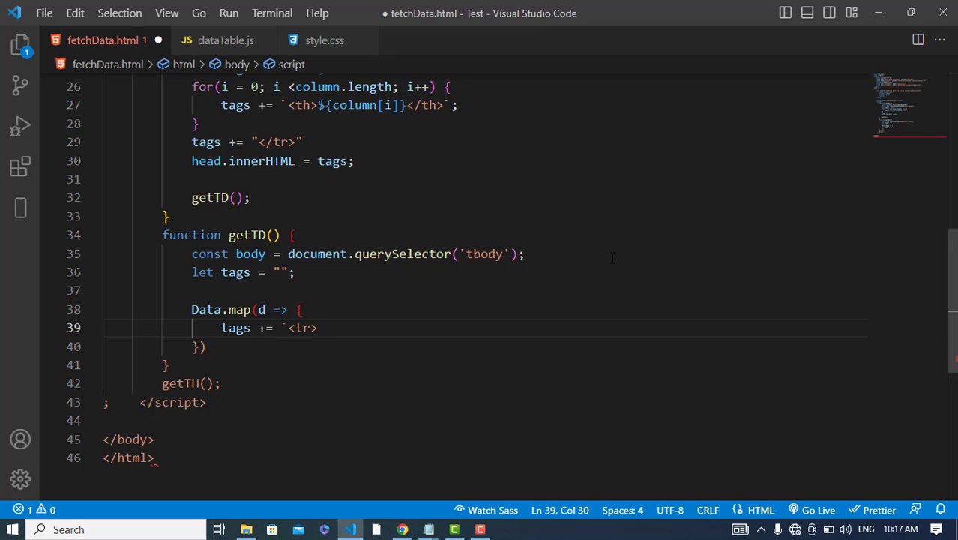
type("<td>")
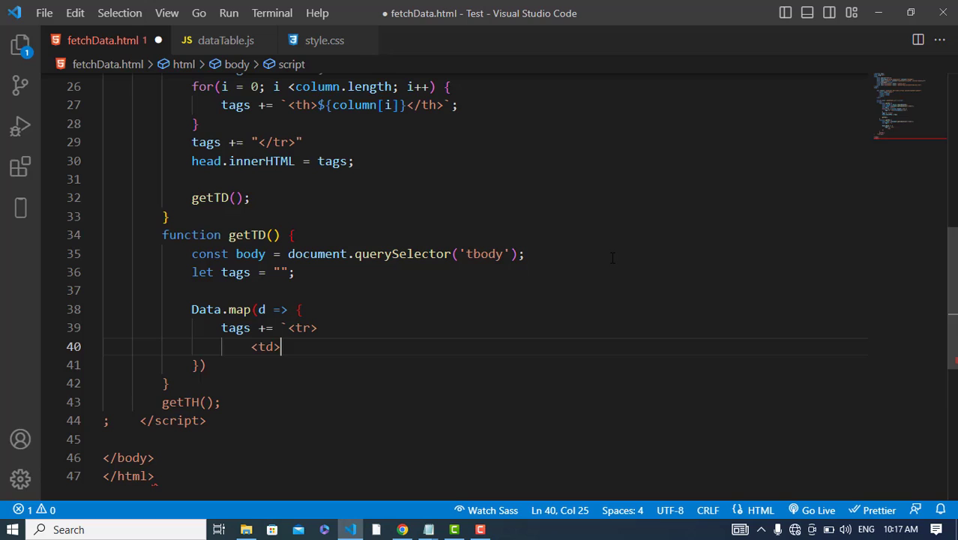
type("$")
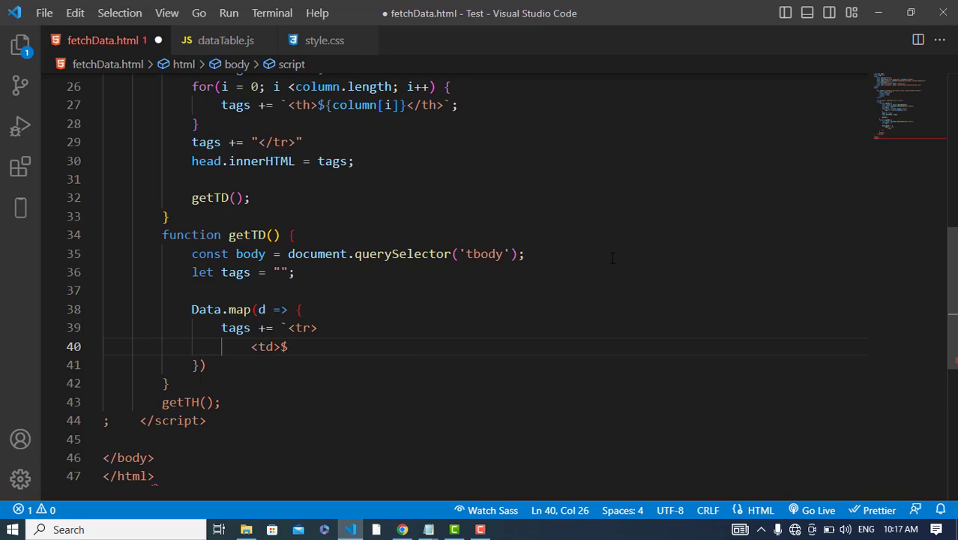
type("{")
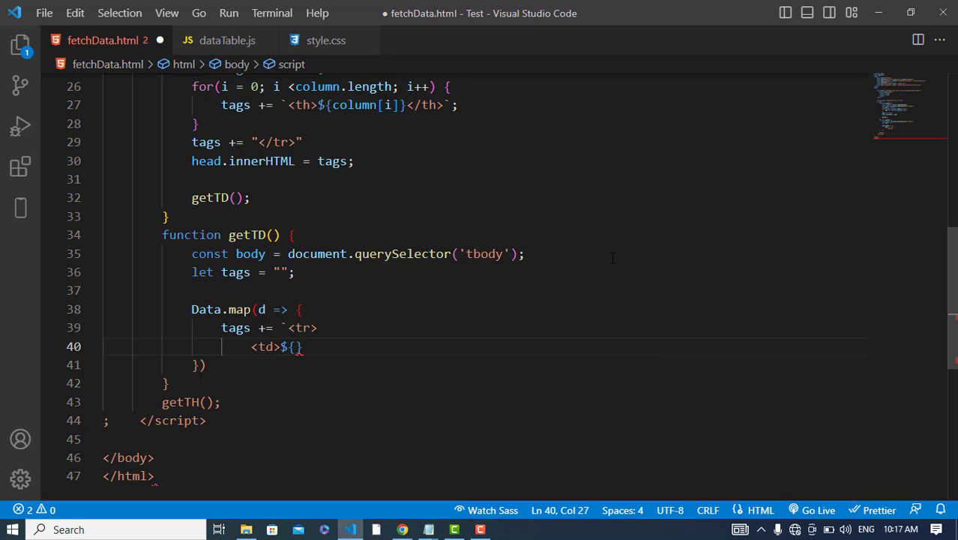
type("d.id")
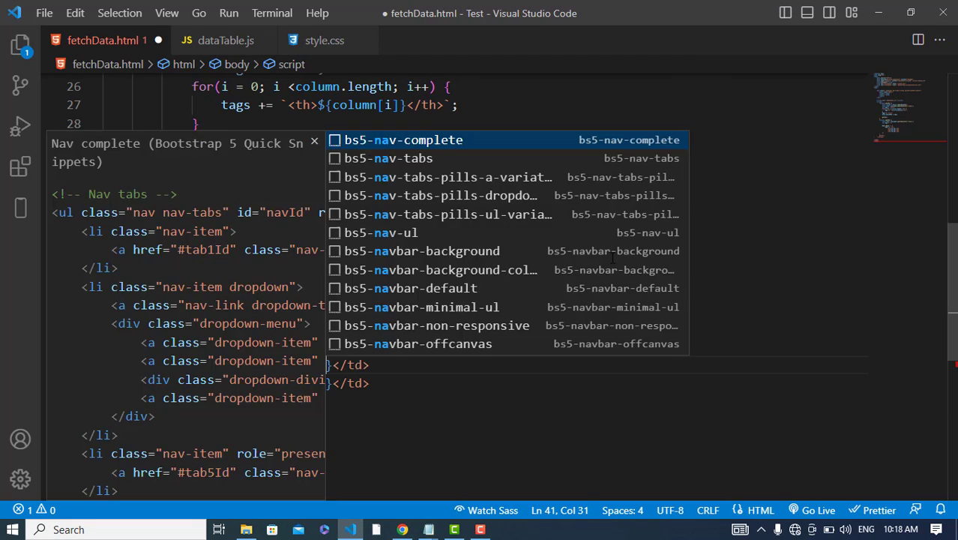
key("Escape")
type("me")
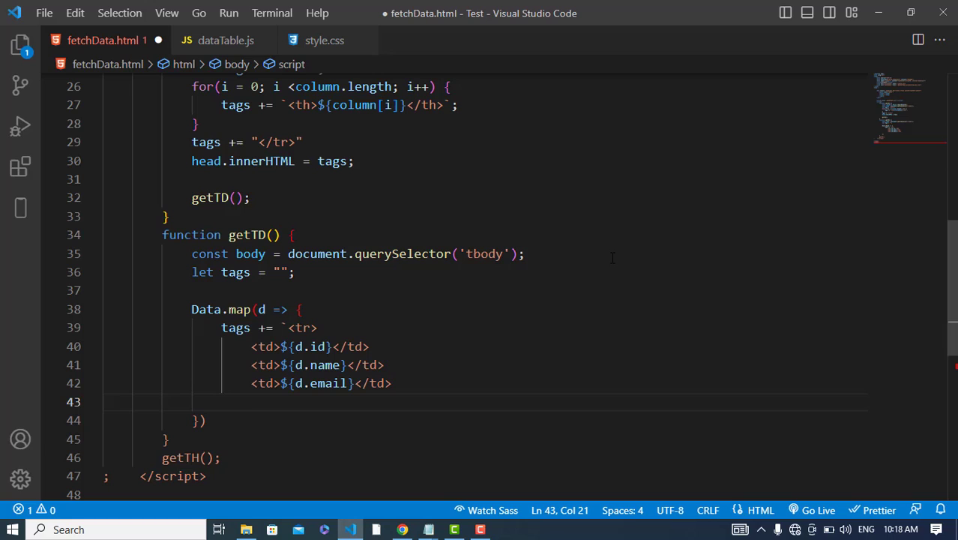
type("</tr>`")
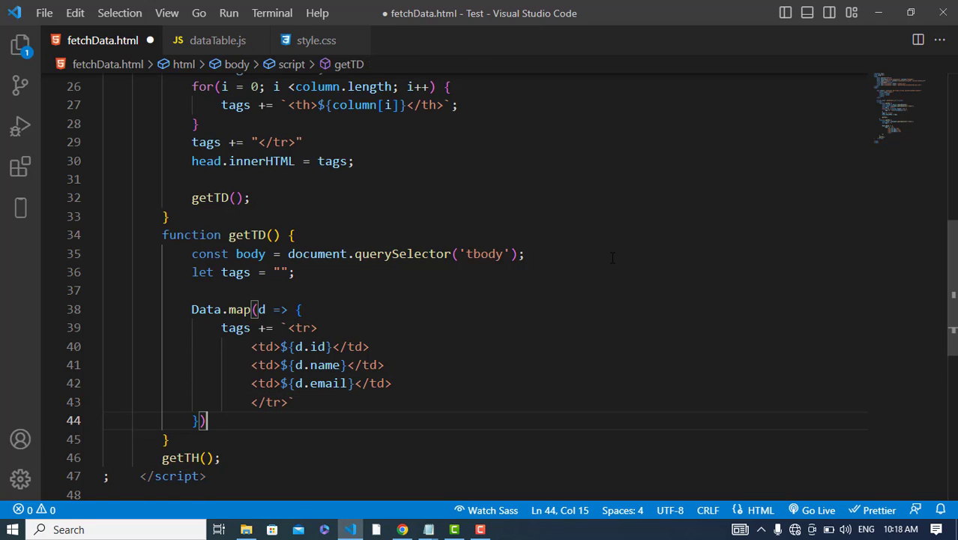
key("Enter")
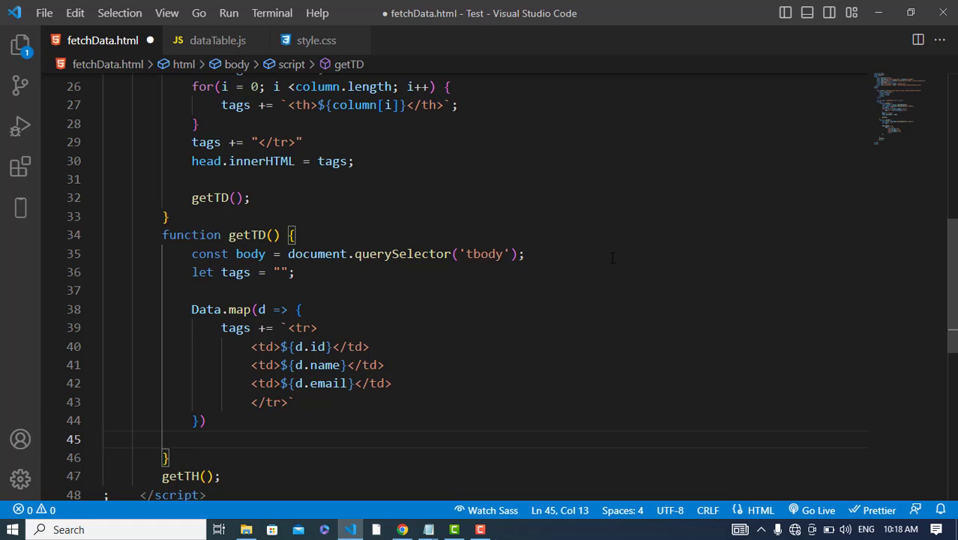
Add `body.innerHTML = tags;` to getTD so the built rows fill the table body
type("body")
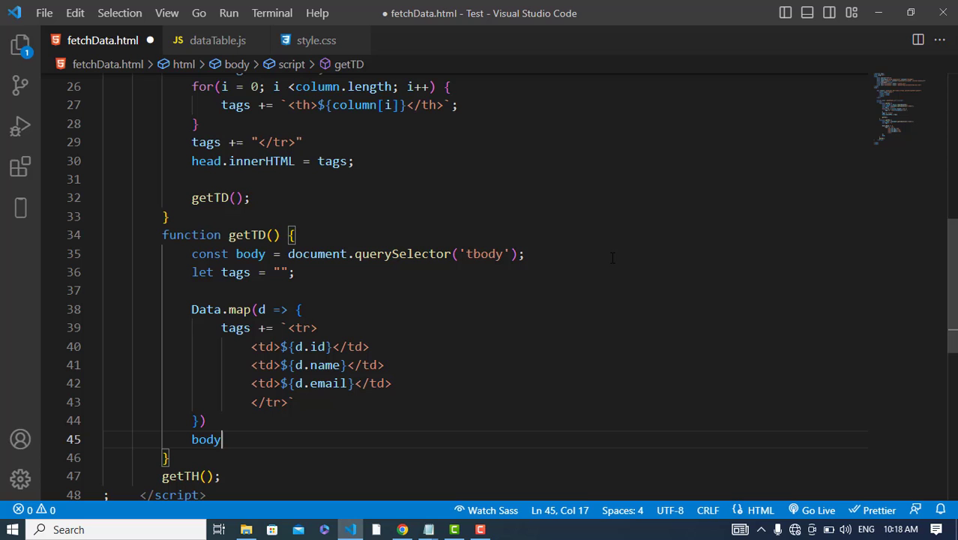
type(".innerHTML = t")
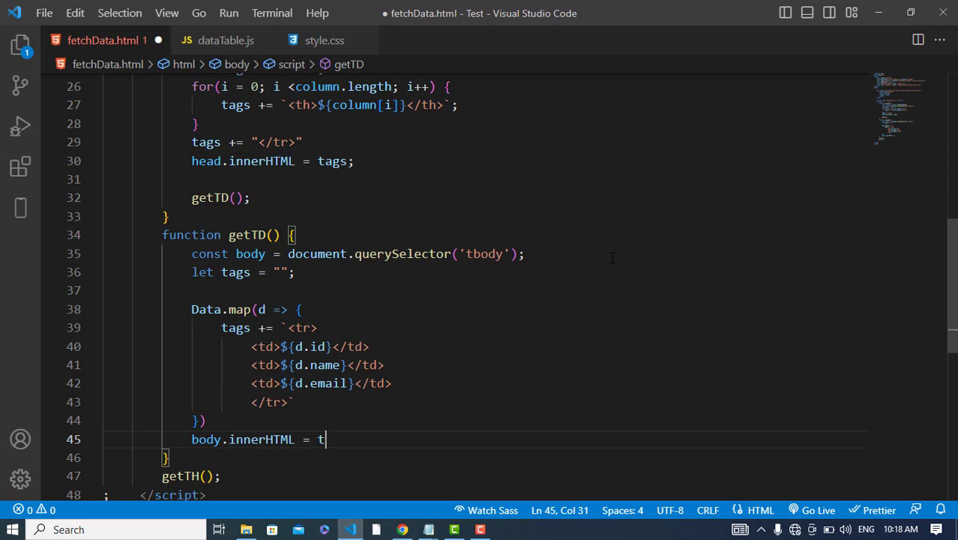
type("ags;")
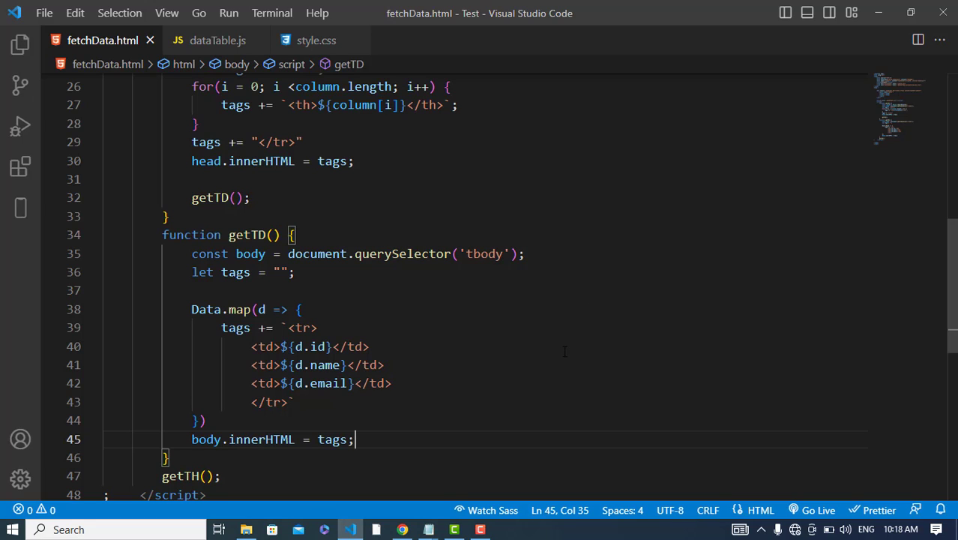
Reload the page in Chrome to confirm all ten rows appear, then return to VS Code
left_click(403, 530)
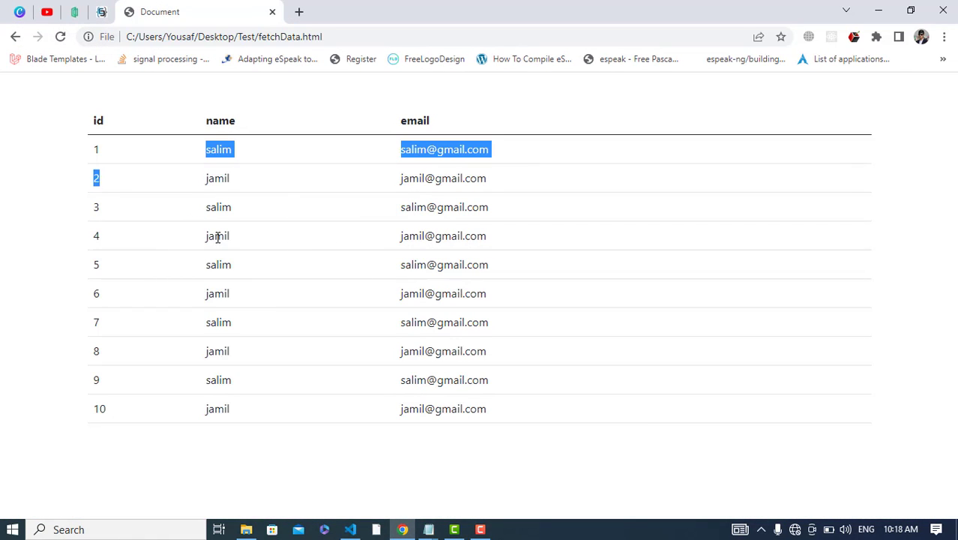
left_click(60, 36)
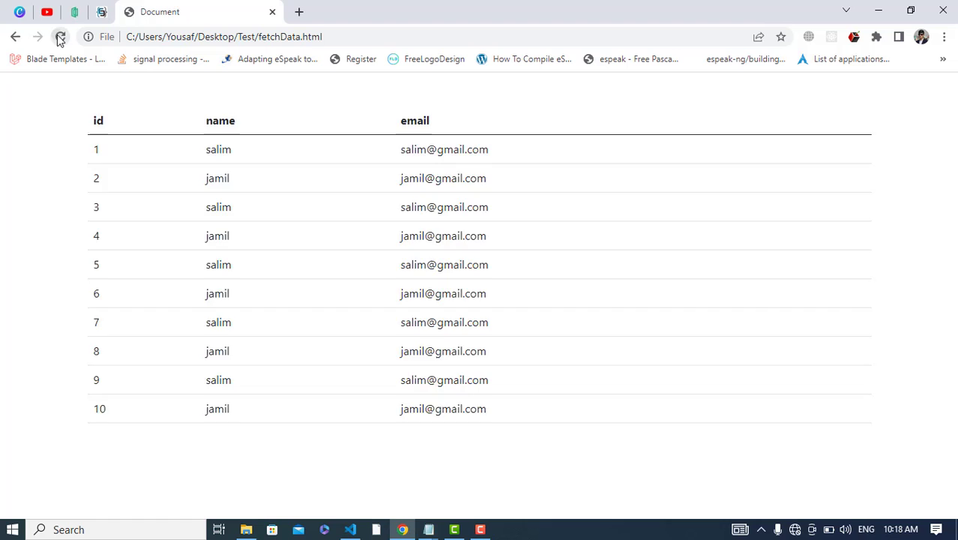
left_click(349, 530)
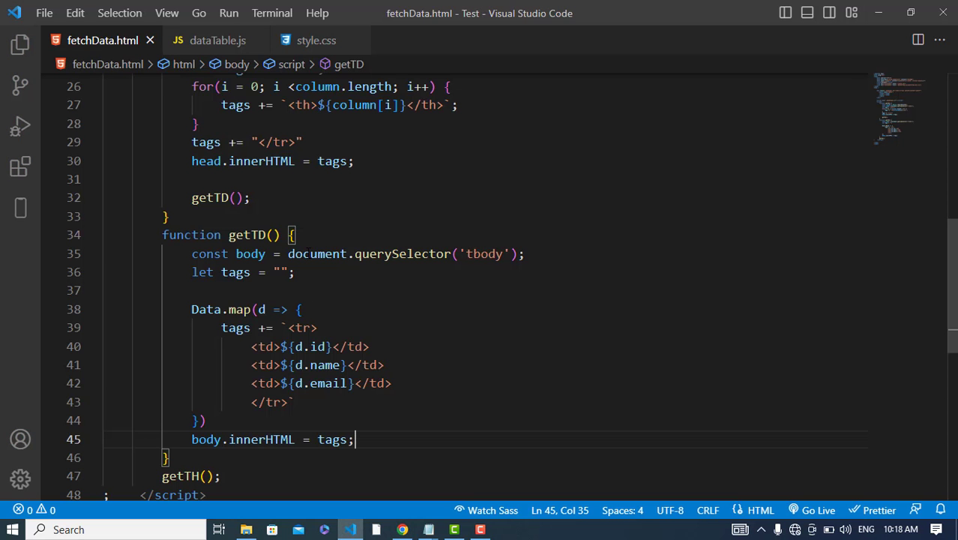
left_click(218, 40)
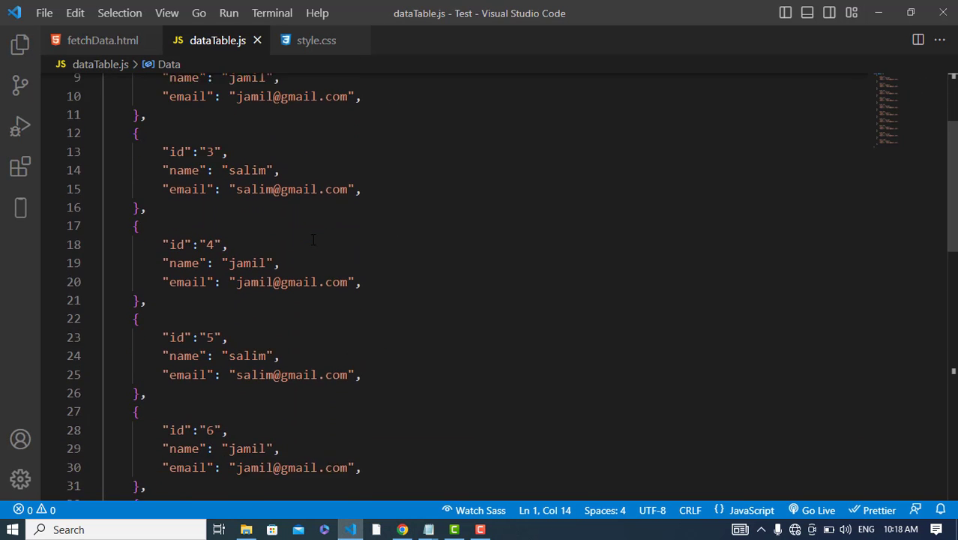
scroll("down", 3)
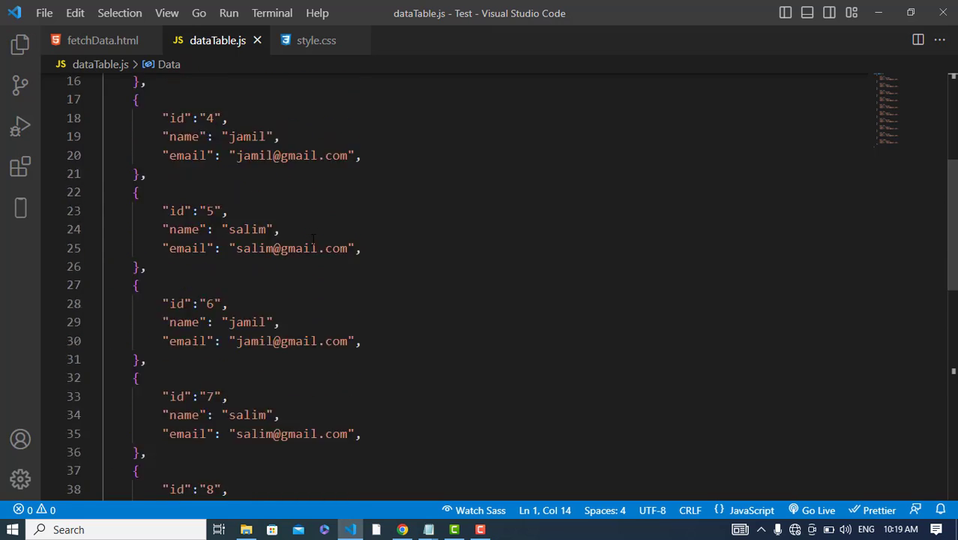
left_click(103, 40)
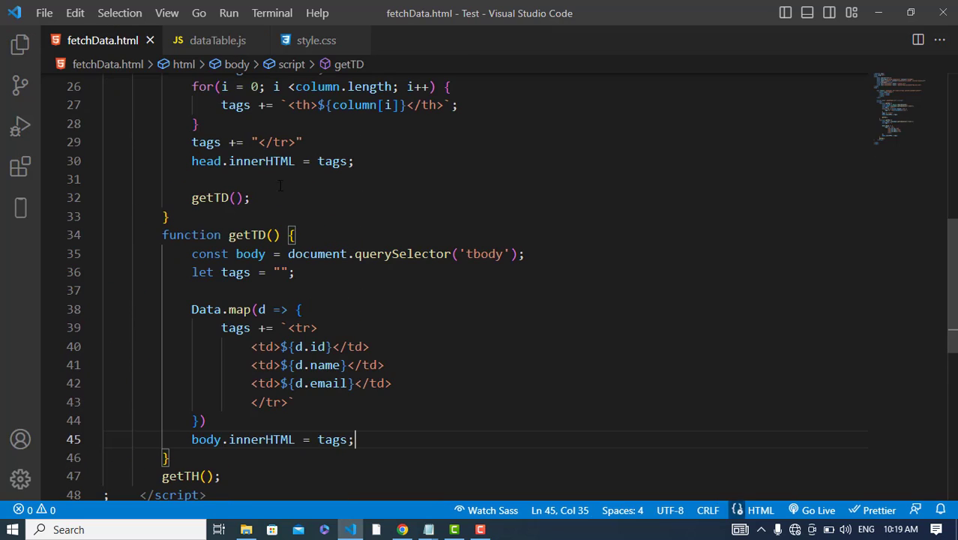